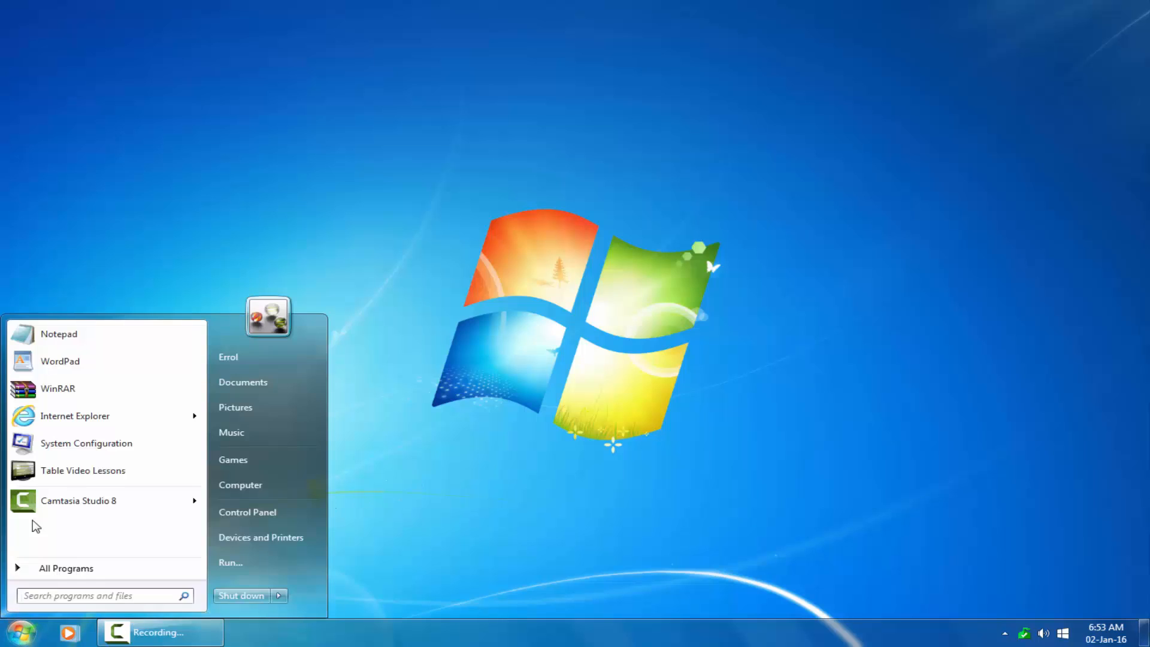
Launch Camtasia Studio 8 from the Start menu
click(79, 501)
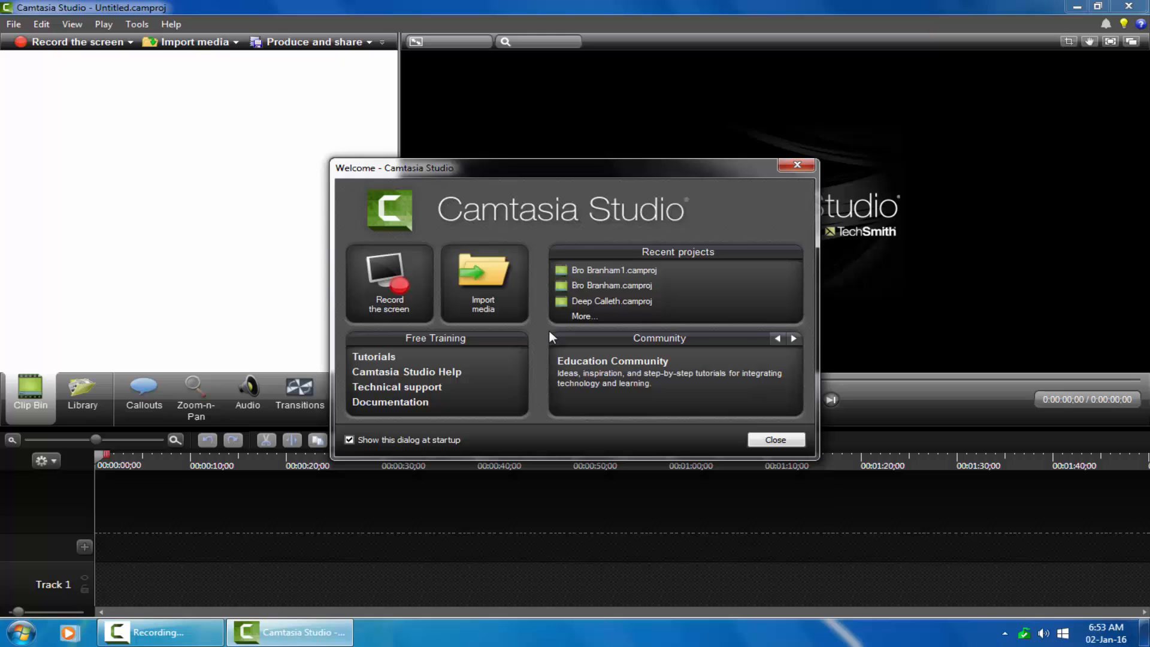
mouse_move(610, 300)
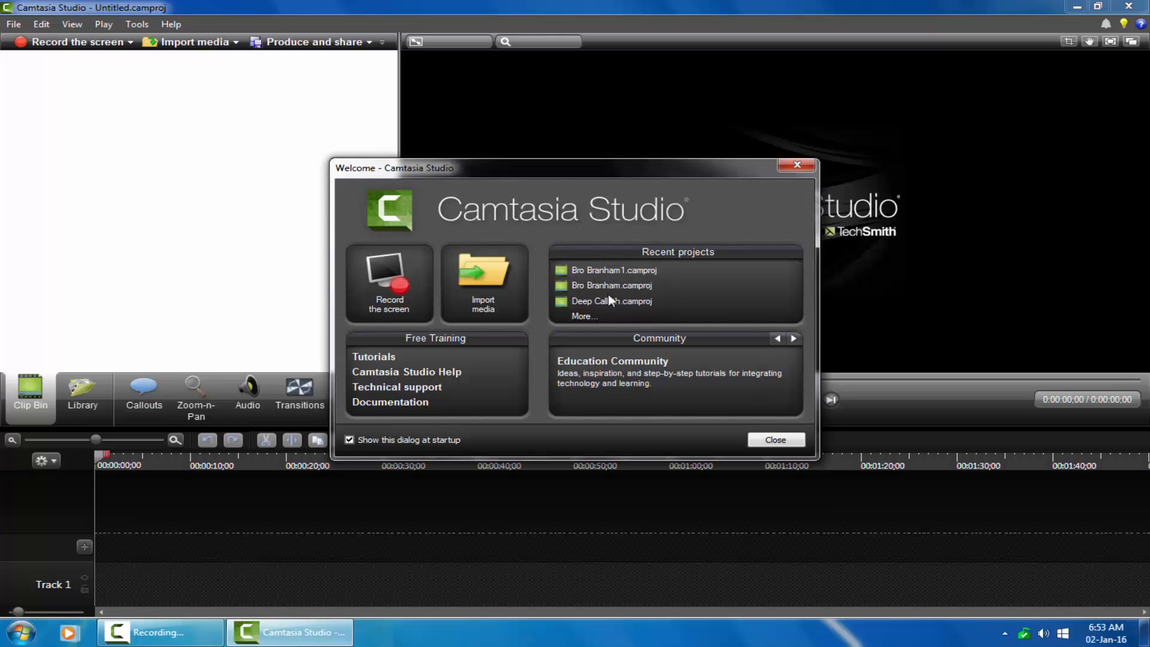
mouse_move(660, 303)
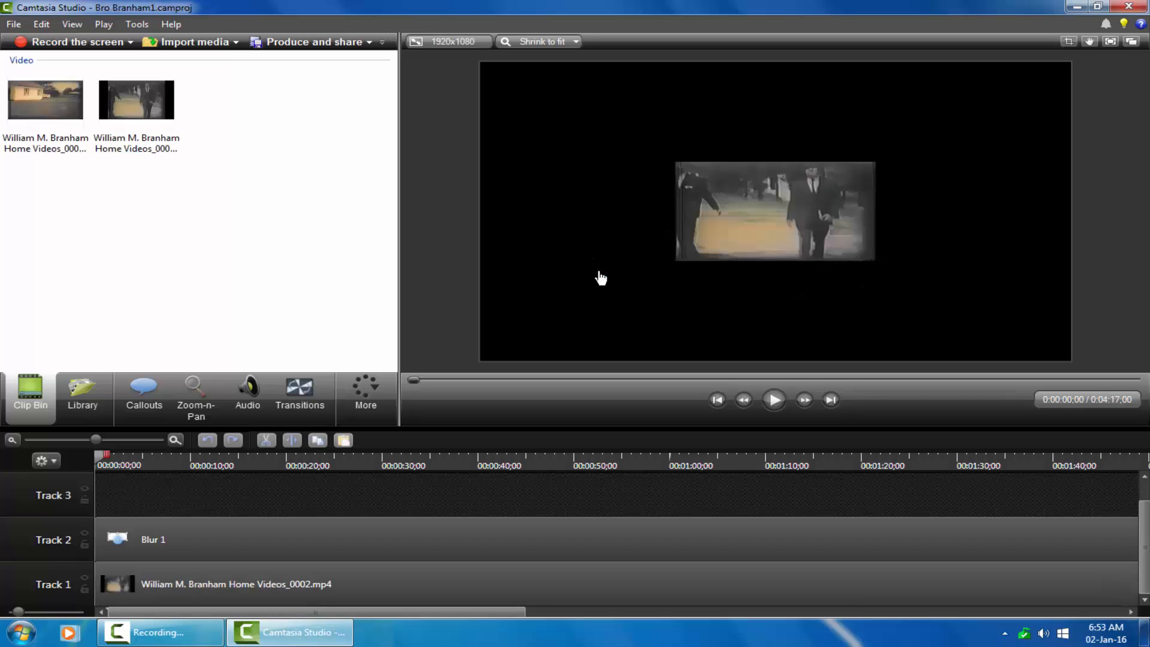
click(137, 24)
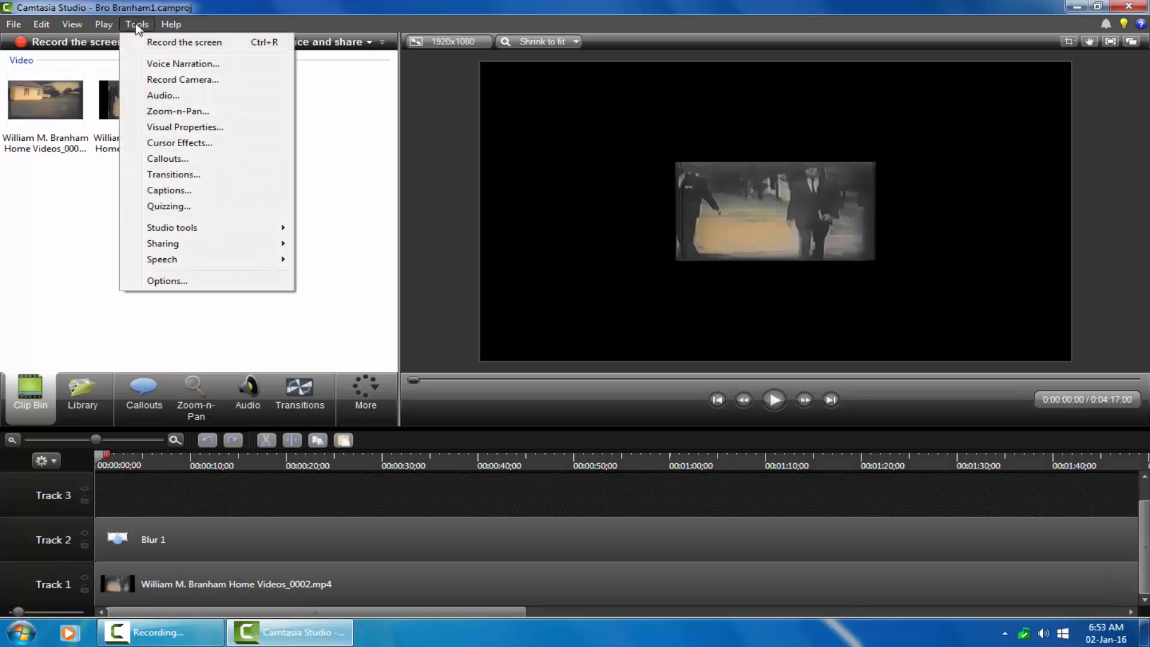
click(166, 280)
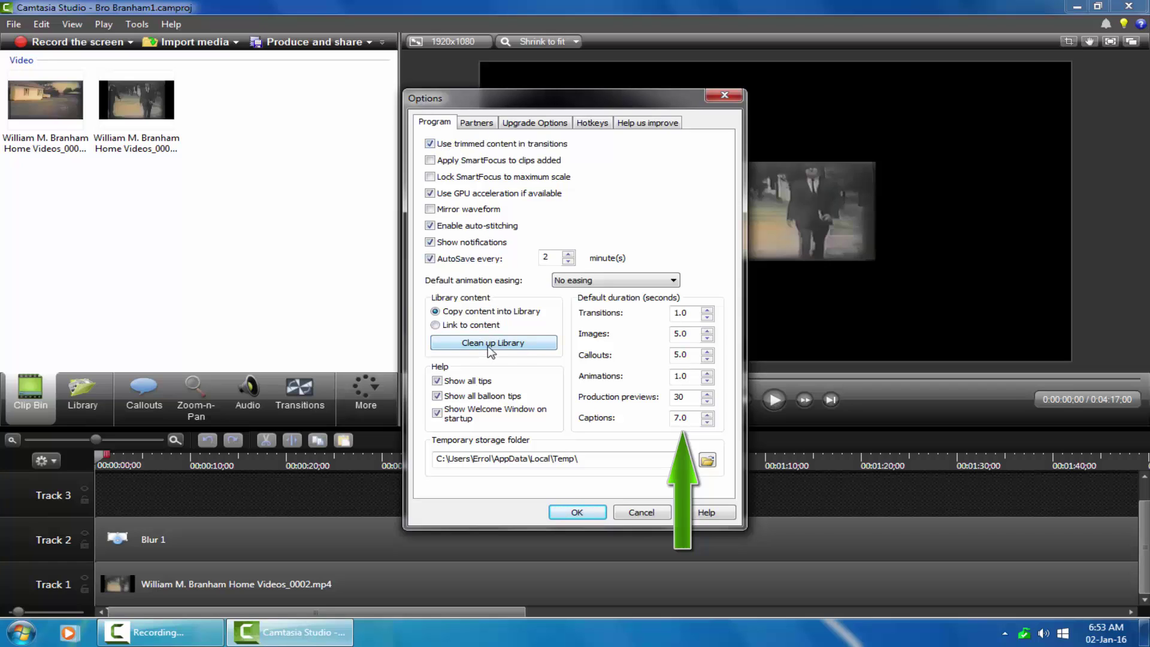
click(535, 123)
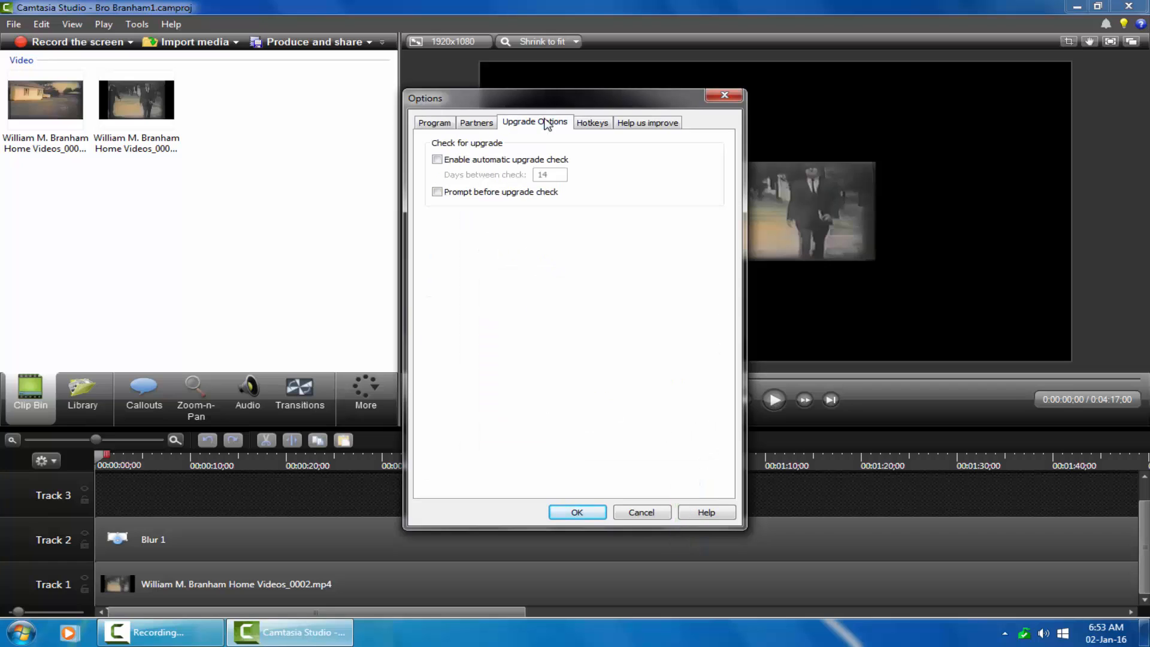
click(647, 122)
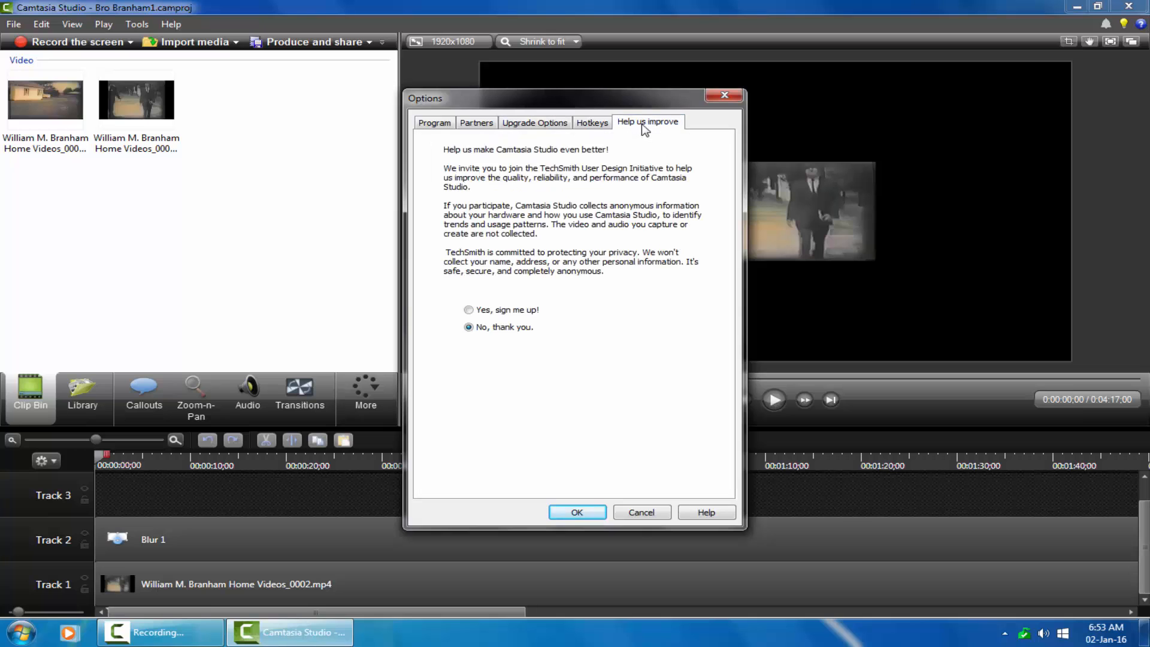
click(433, 123)
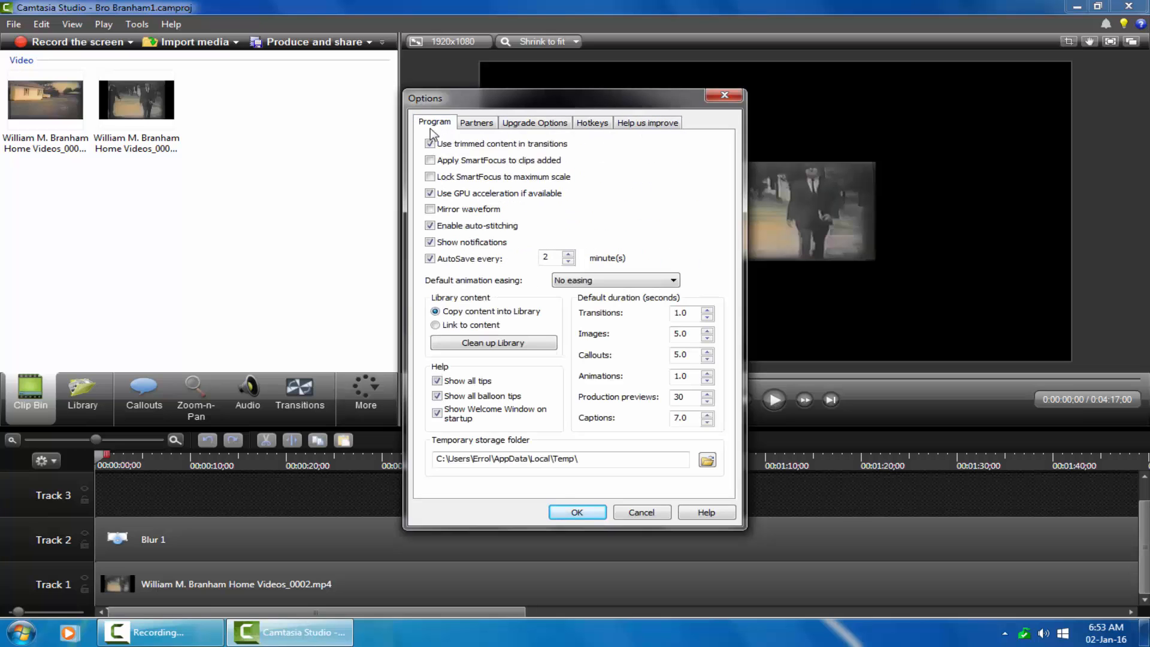
click(576, 513)
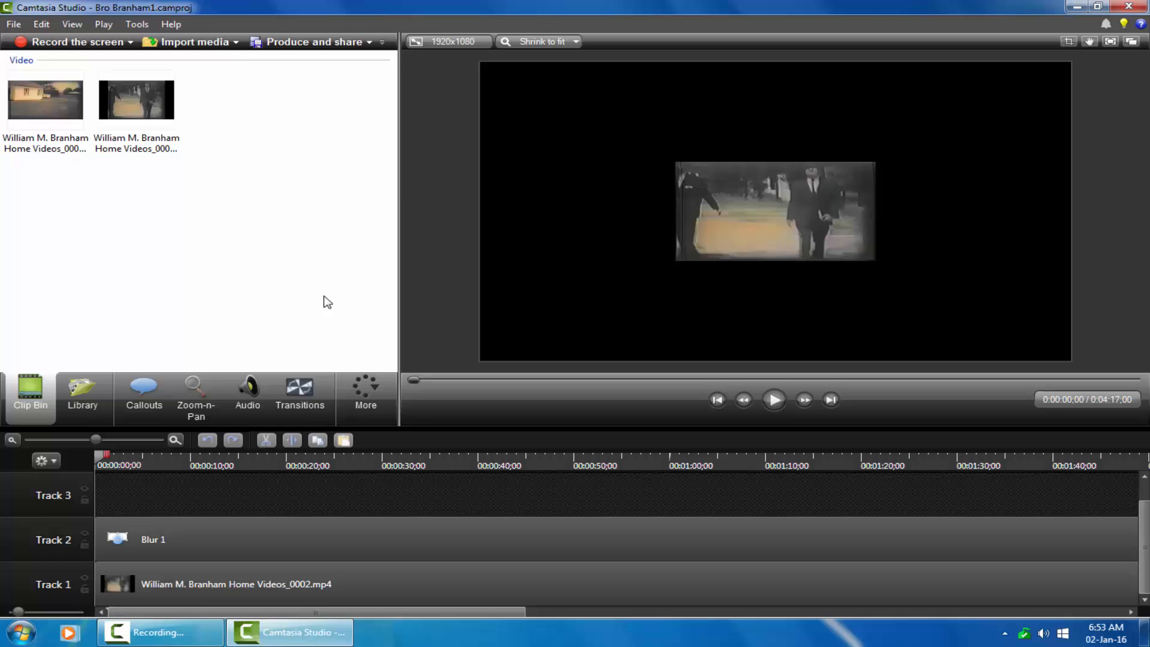
mouse_move(47, 106)
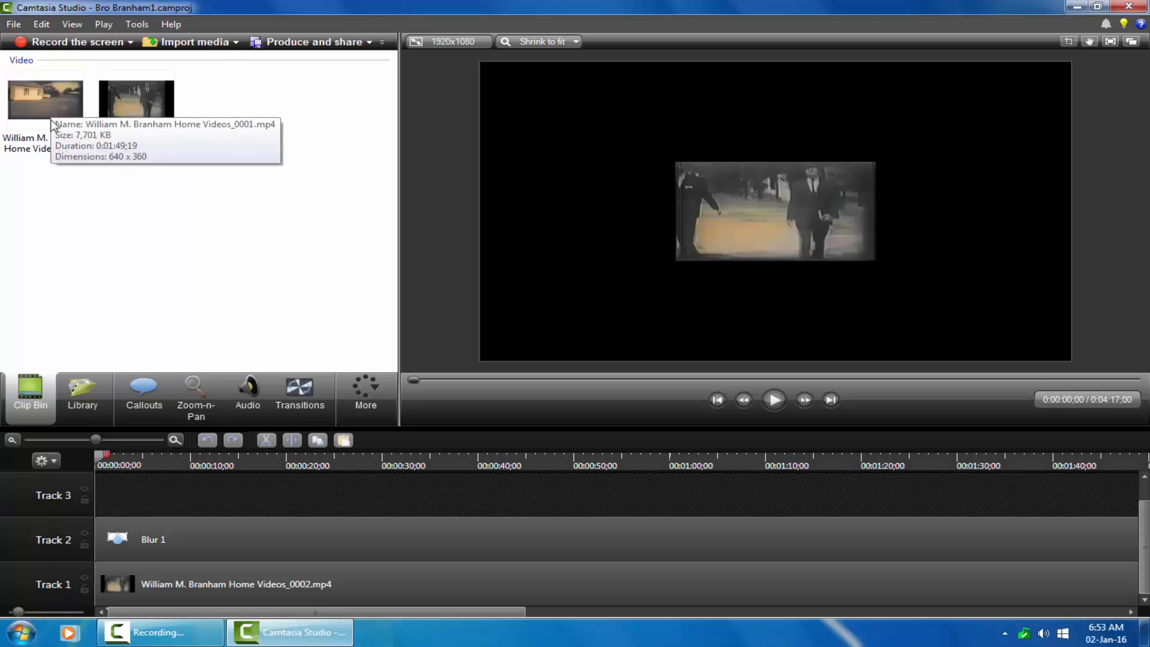
click(228, 584)
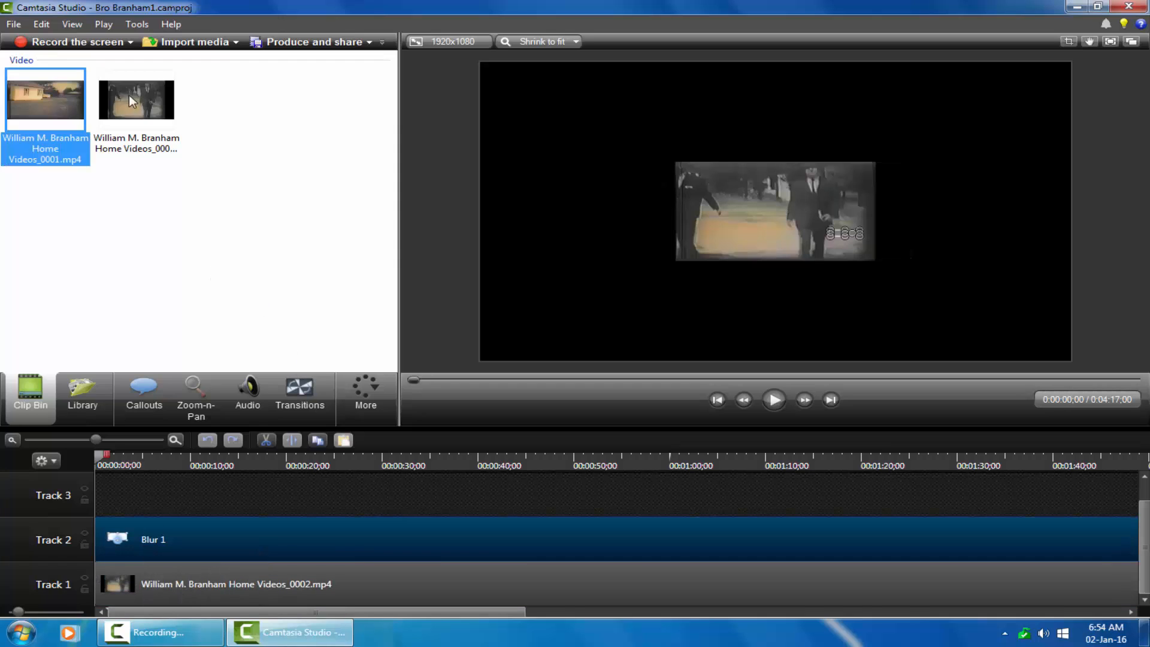
Check the Help menu and keep the 1920x1080 editing dimensions
click(170, 24)
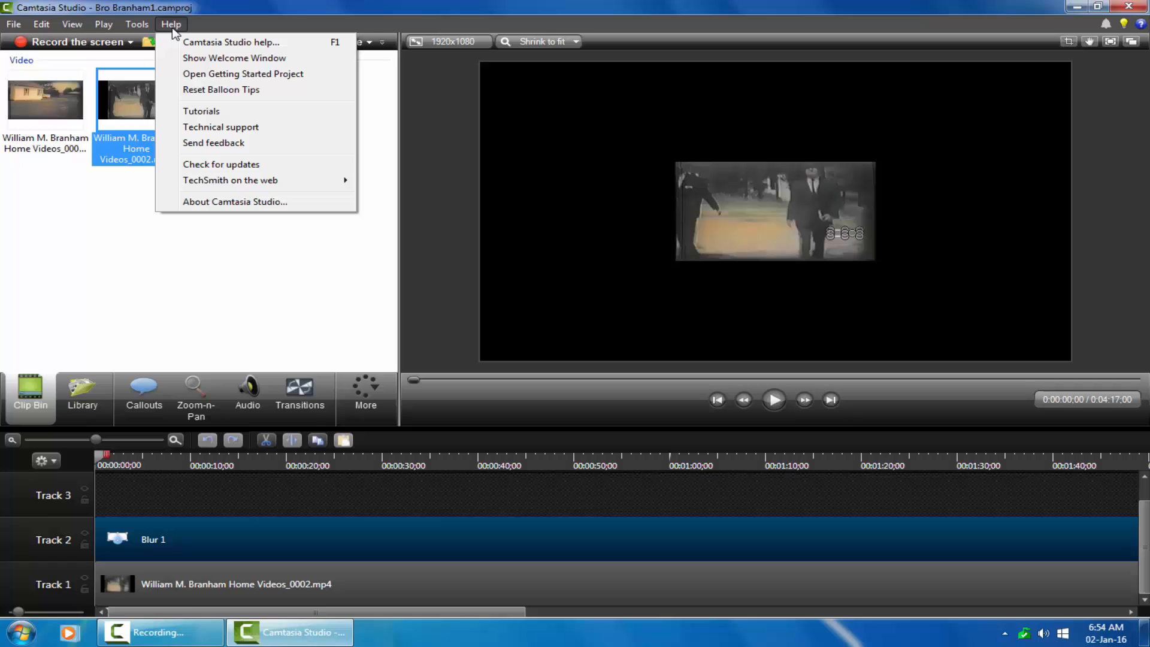
click(319, 146)
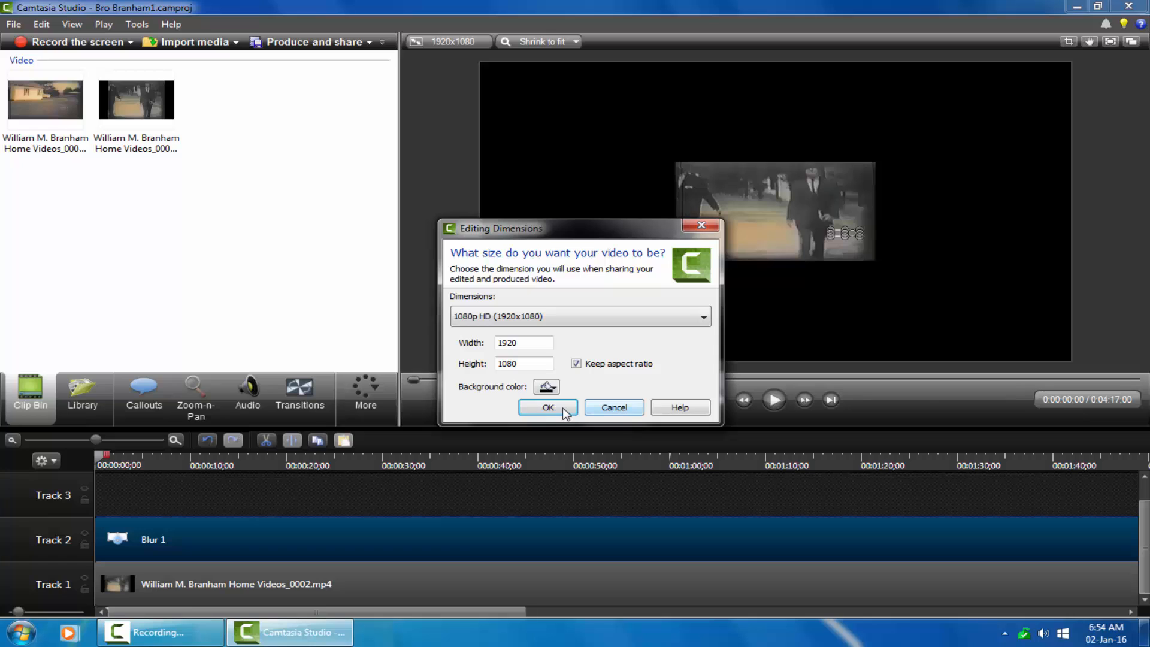
click(548, 407)
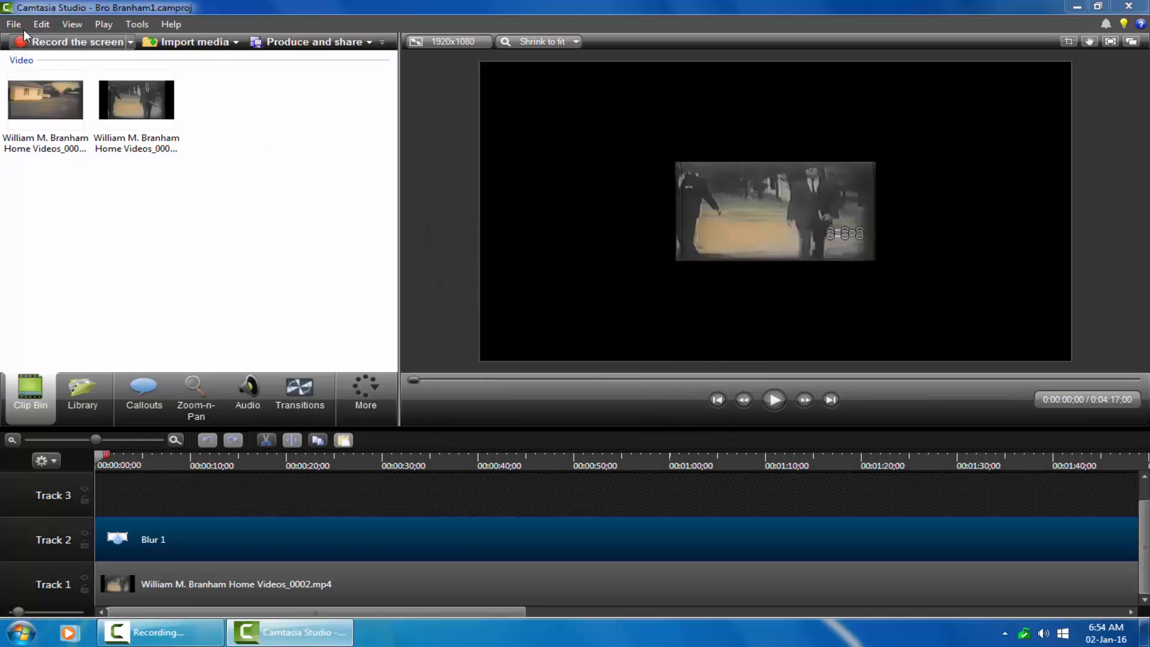
Open Deep Calleth.camproj from the File menu's recent projects
click(13, 24)
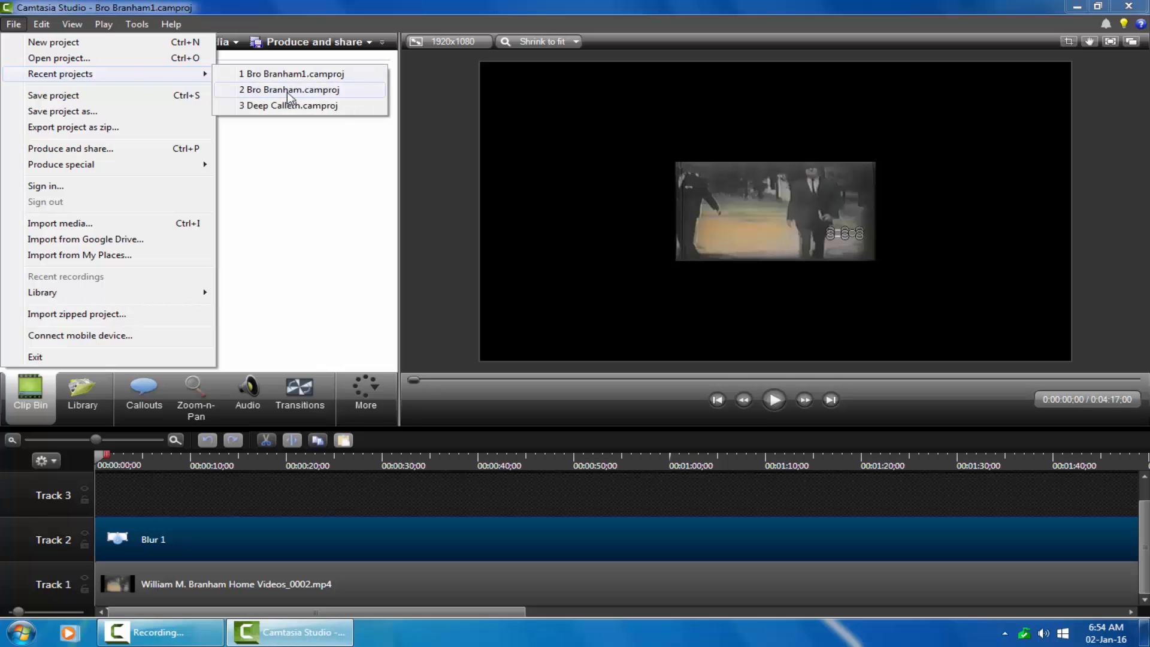
click(289, 90)
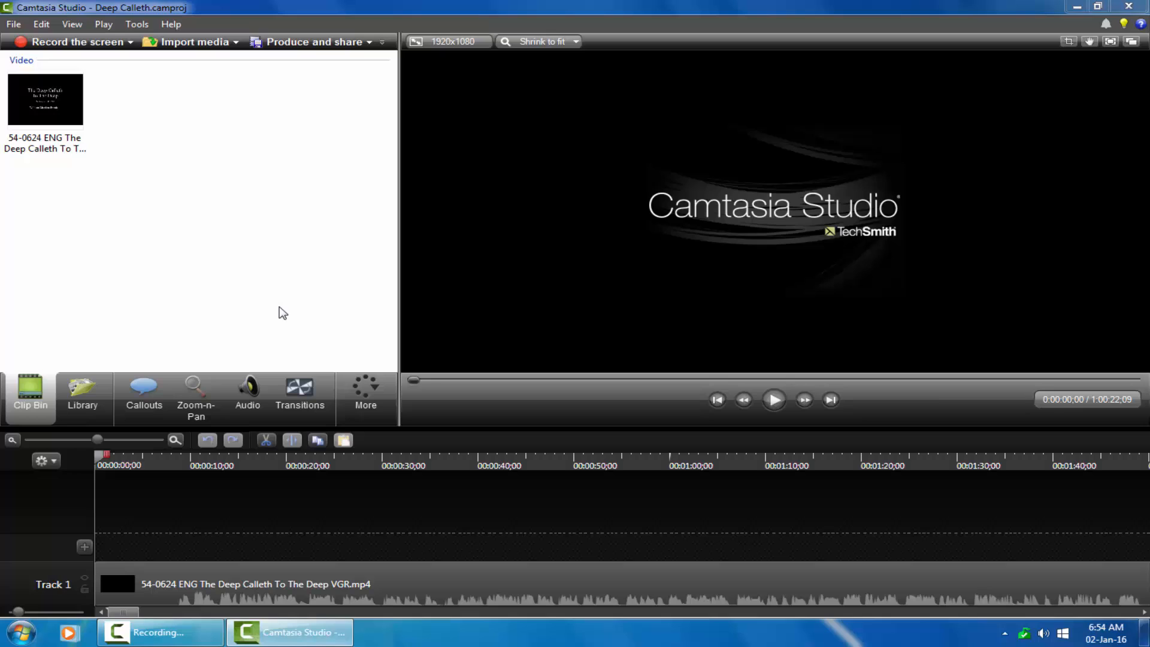
click(576, 42)
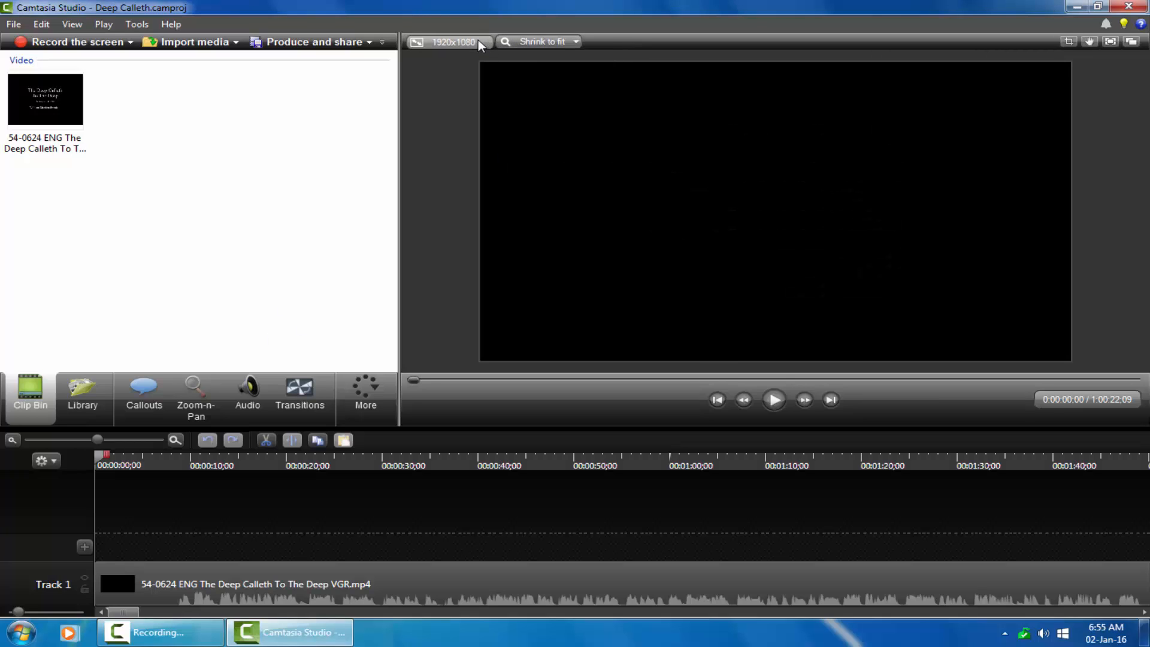
click(456, 41)
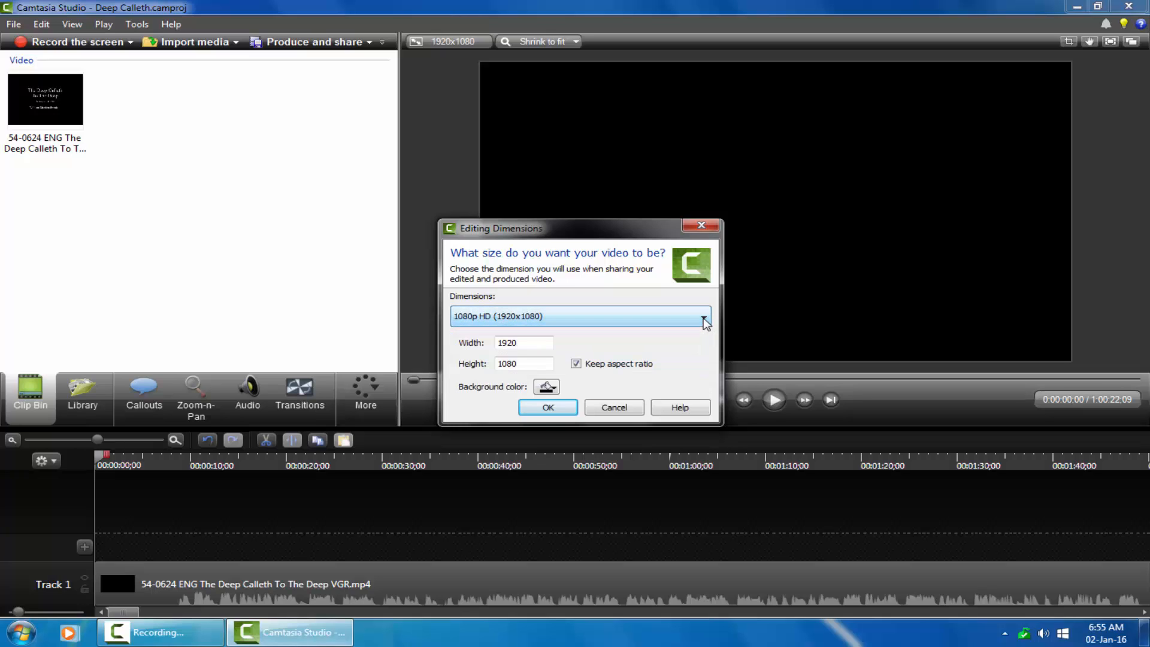
click(548, 408)
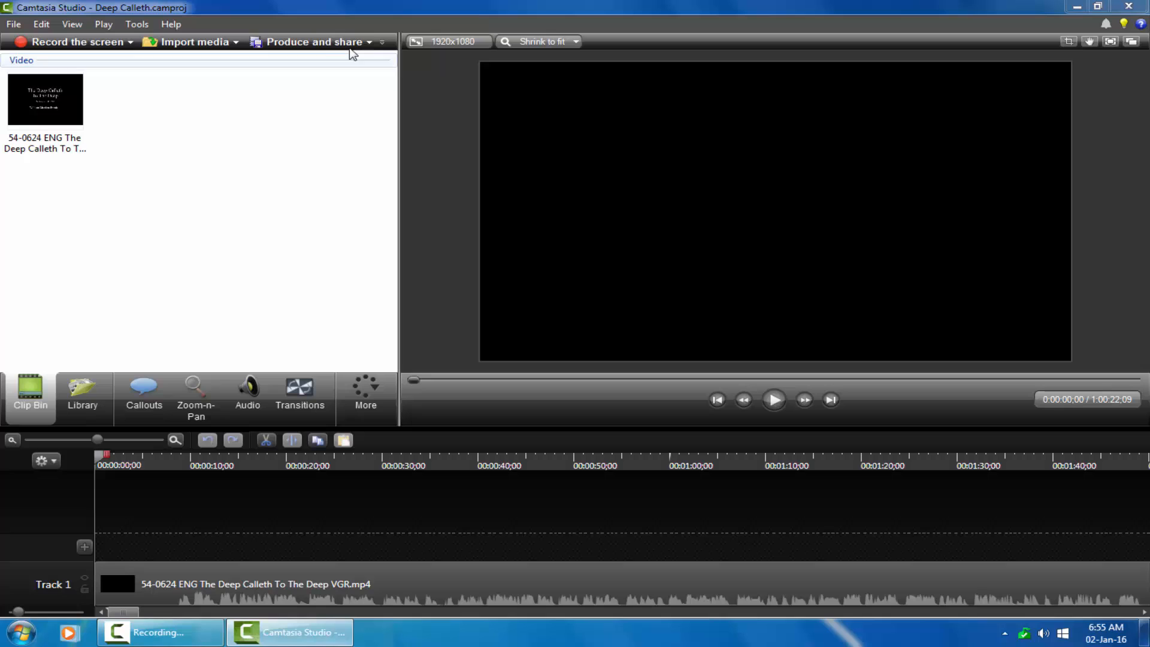
click(314, 41)
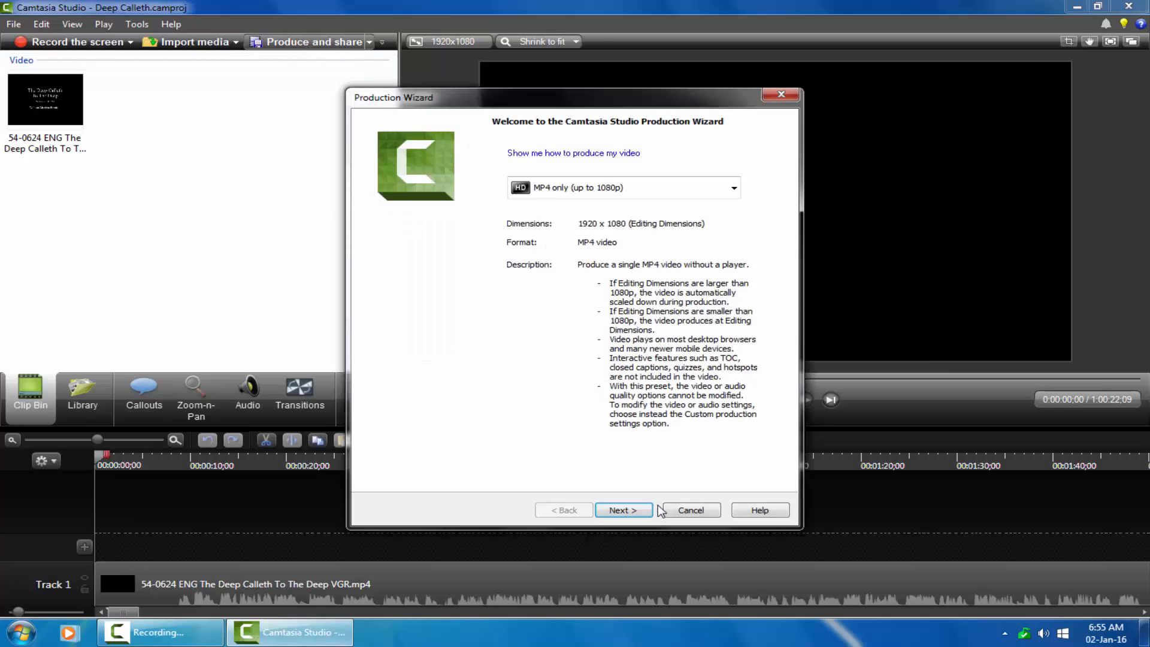
click(733, 187)
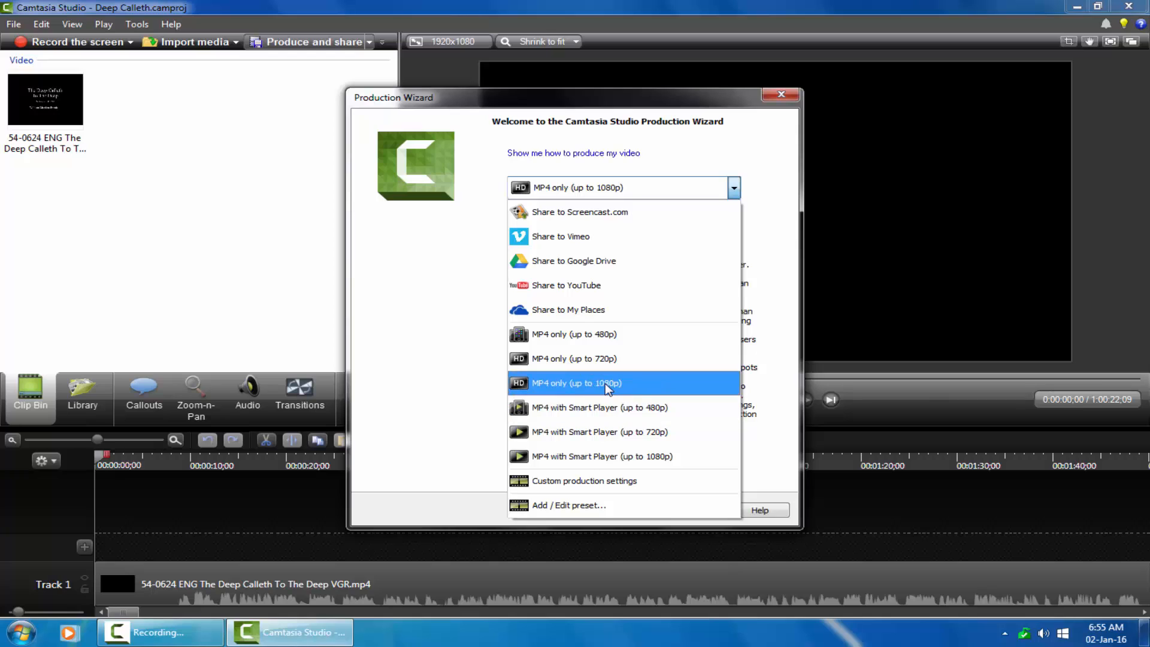
click(577, 383)
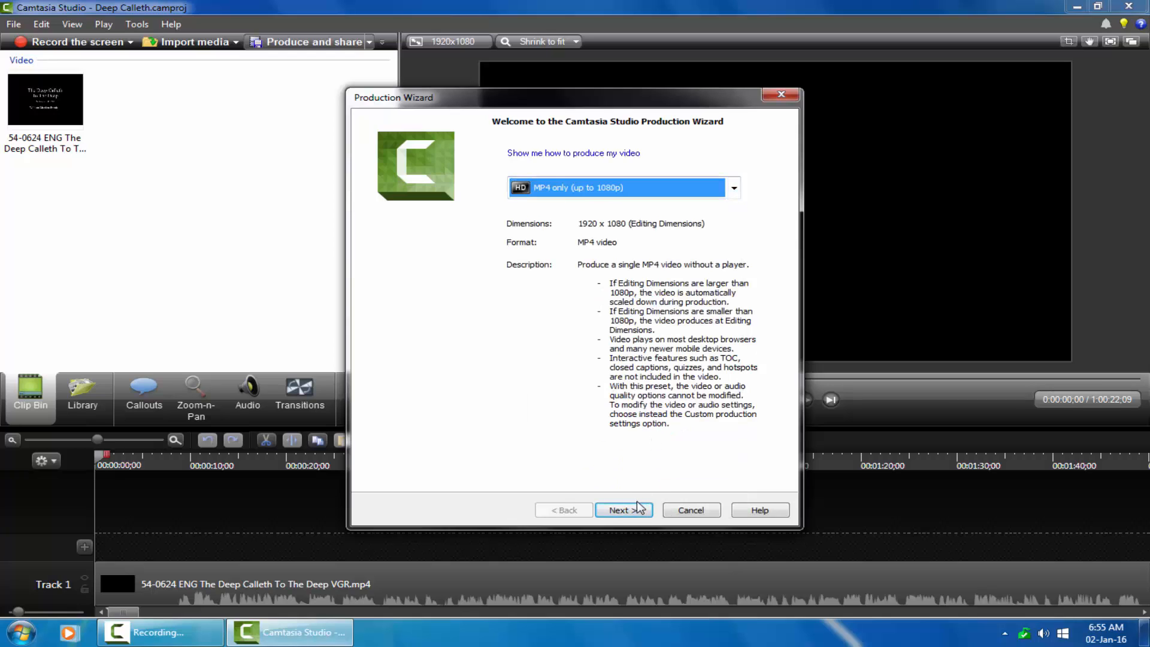
click(623, 511)
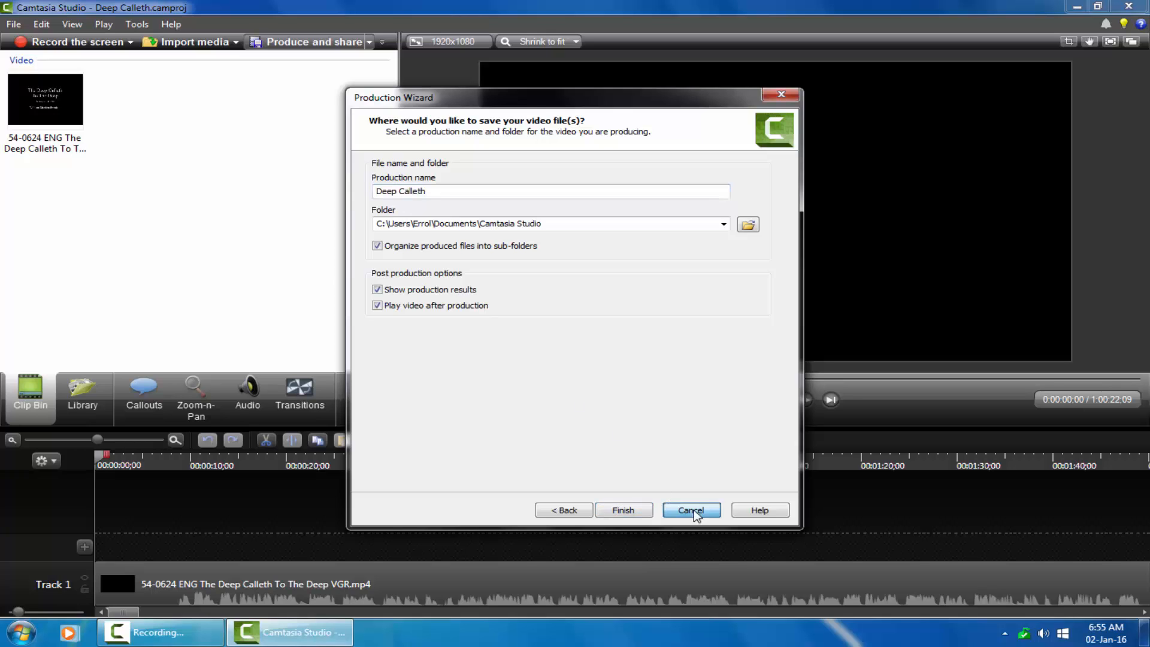
click(692, 511)
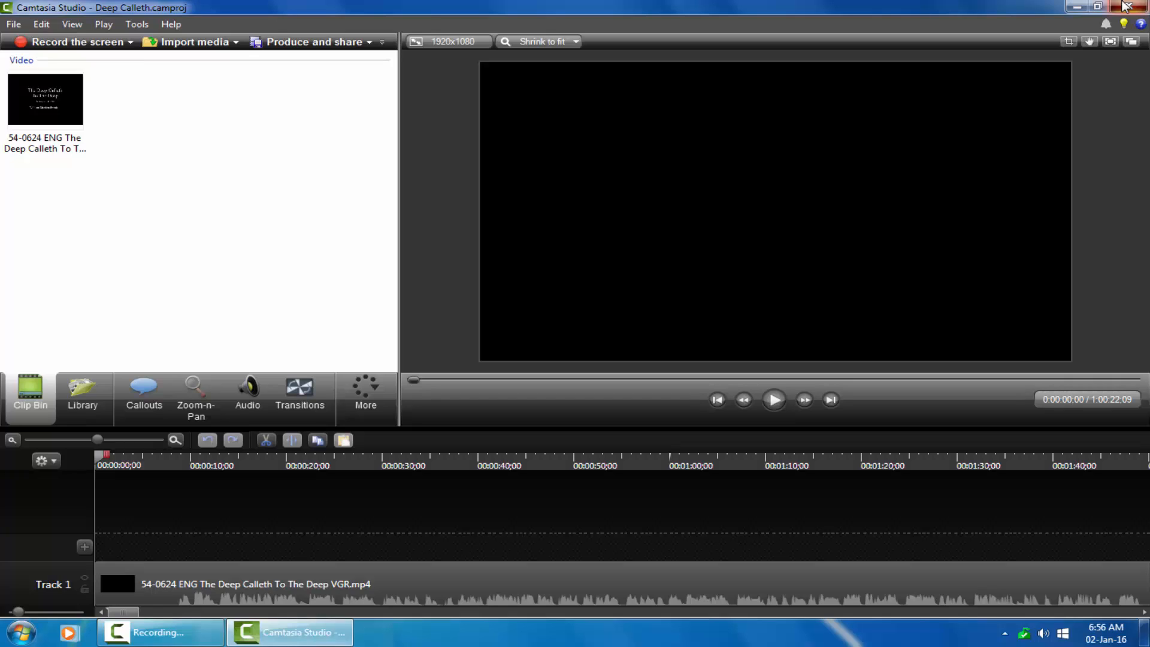
Close Camtasia, launch regedit from Start menu search, then close Registry Editor
click(1129, 5)
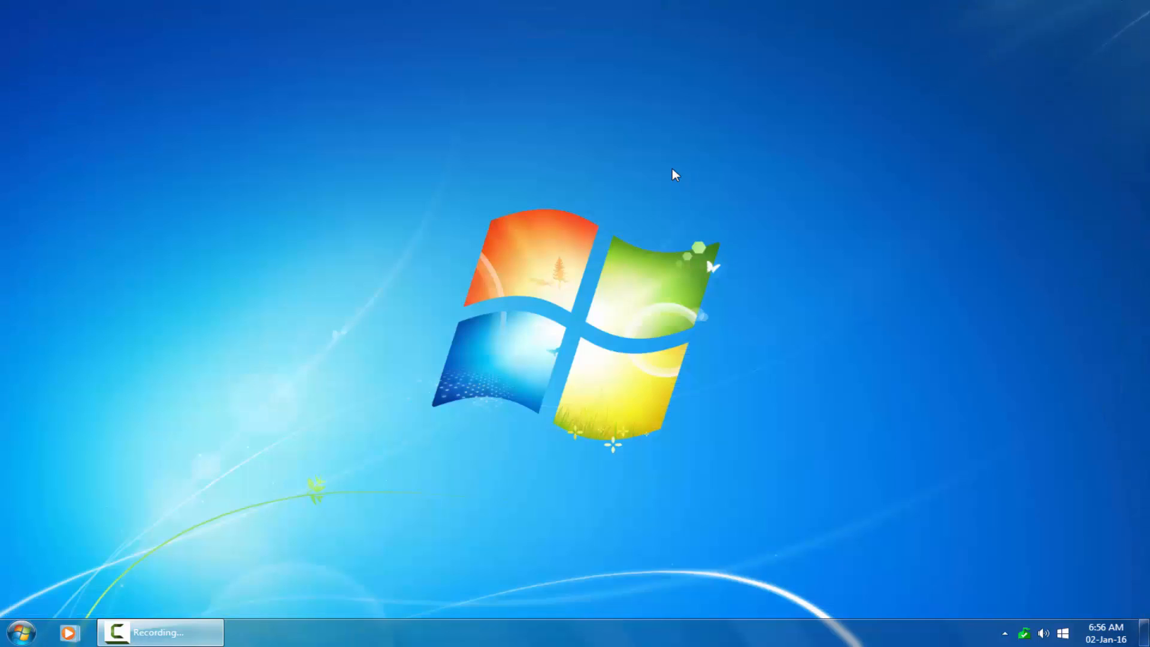
click(22, 640)
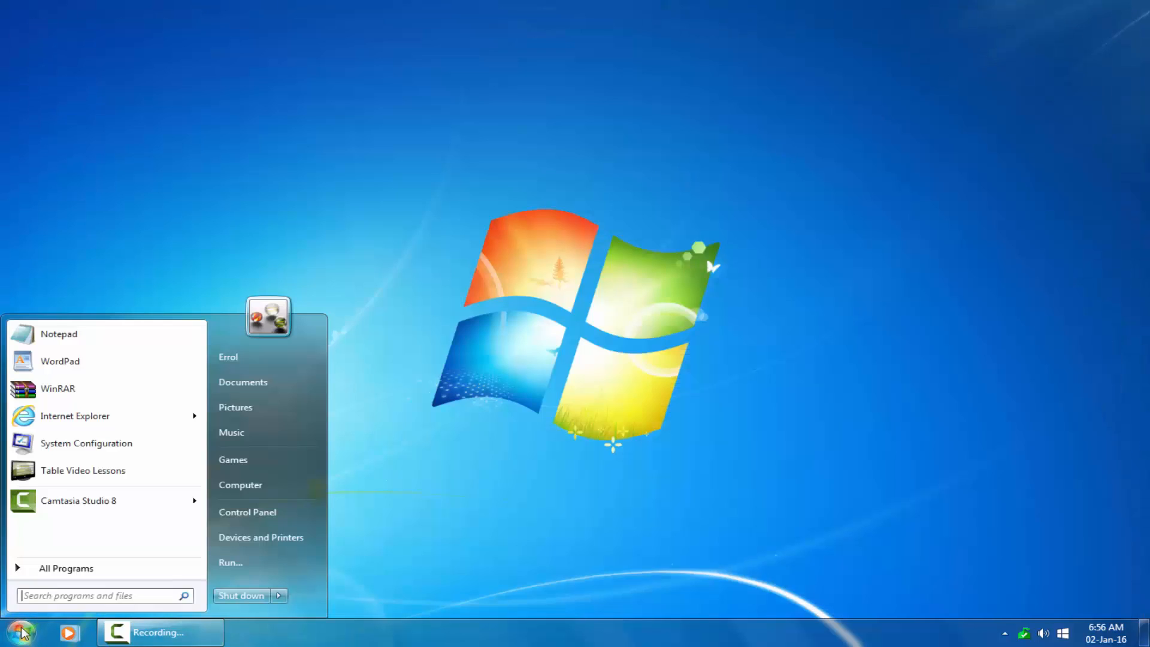
click(90, 597)
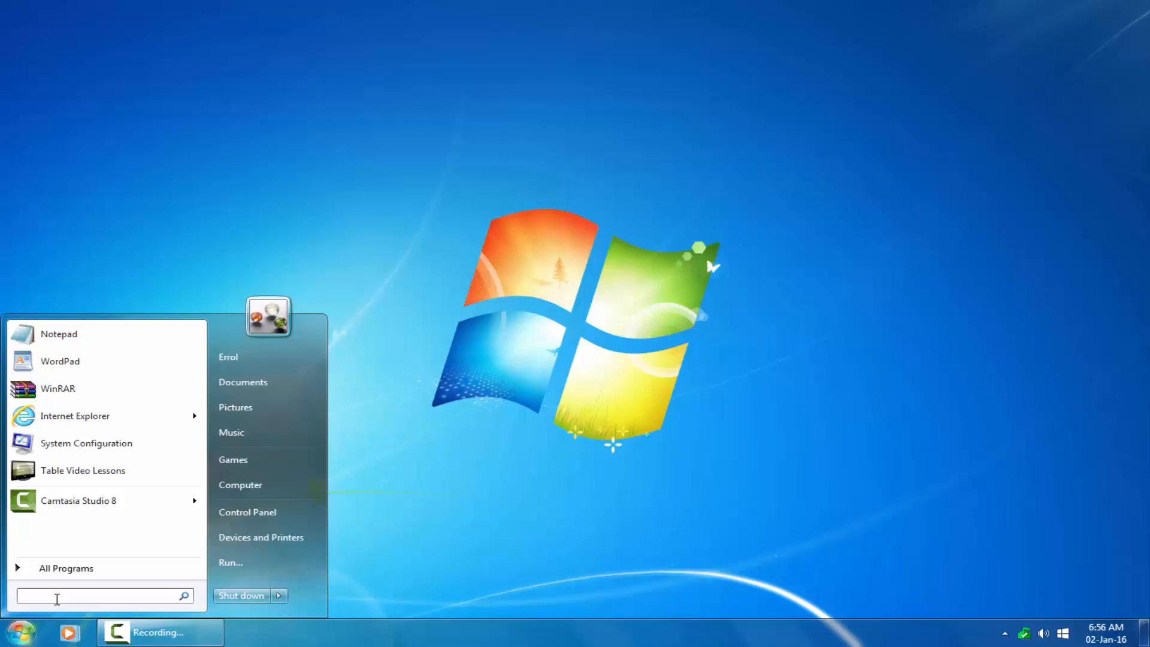
text(regedit)
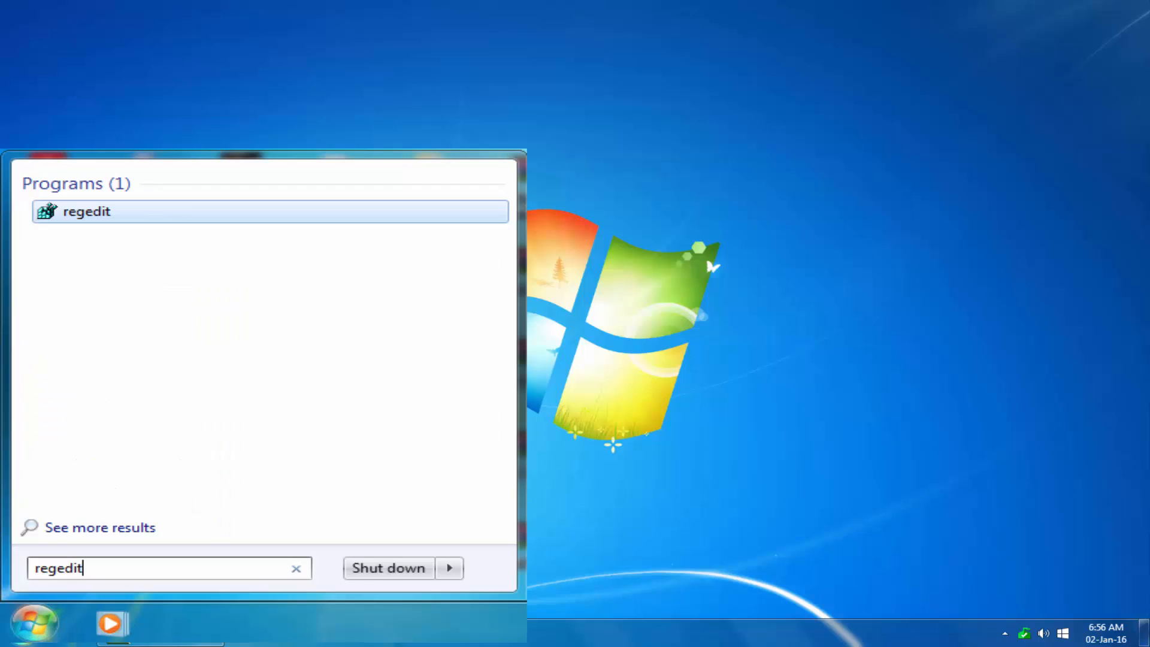
click(86, 212)
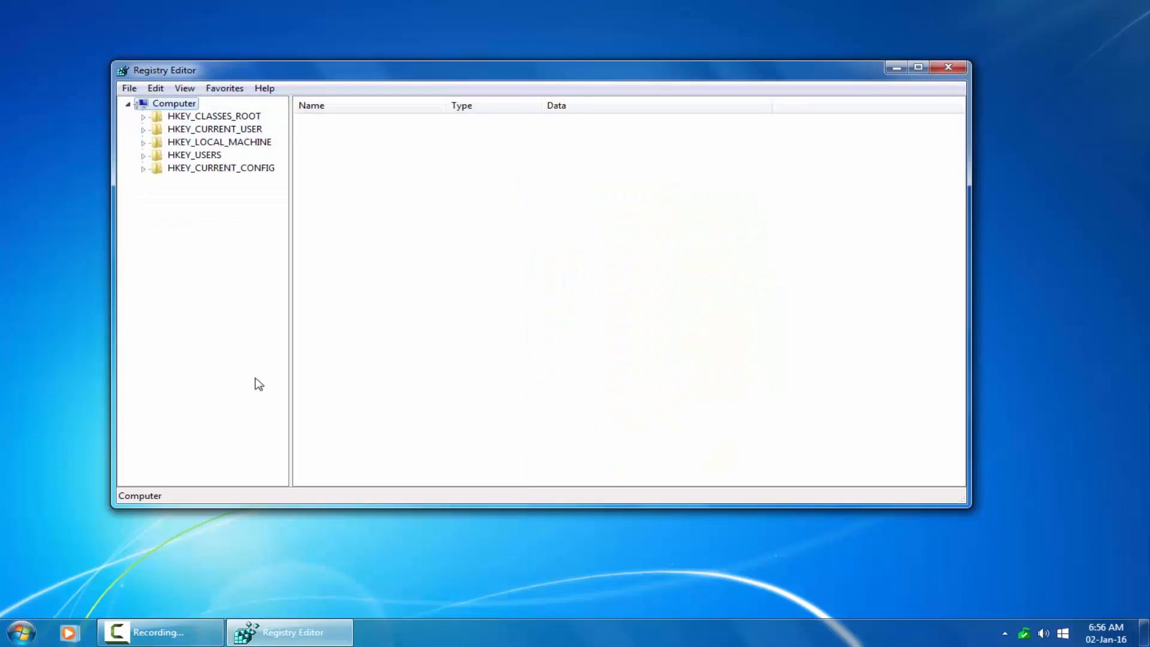
mouse_move(944, 90)
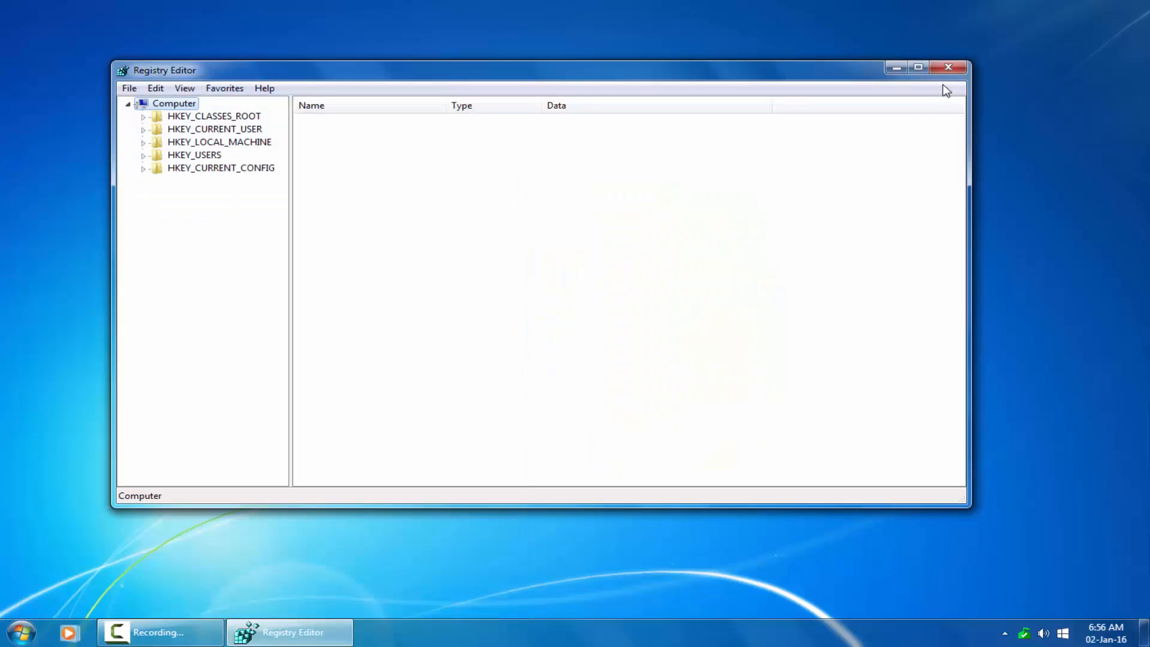
mouse_move(950, 70)
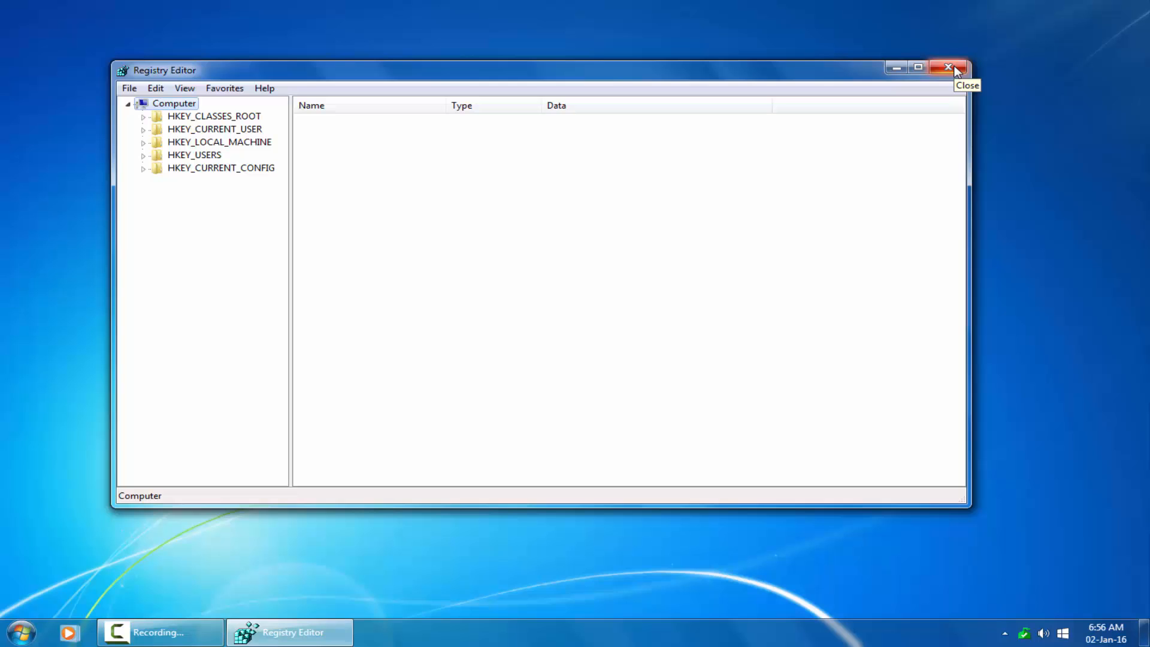
click(945, 67)
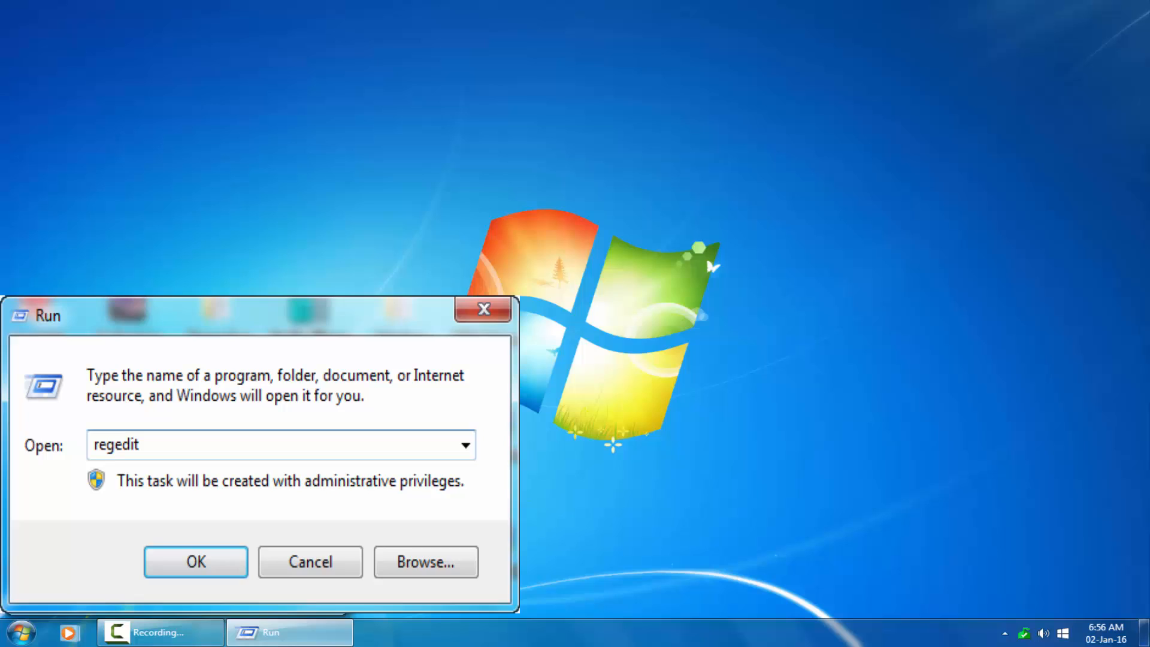
Run regedit from the Run dialog to reopen Registry Editor
click(196, 562)
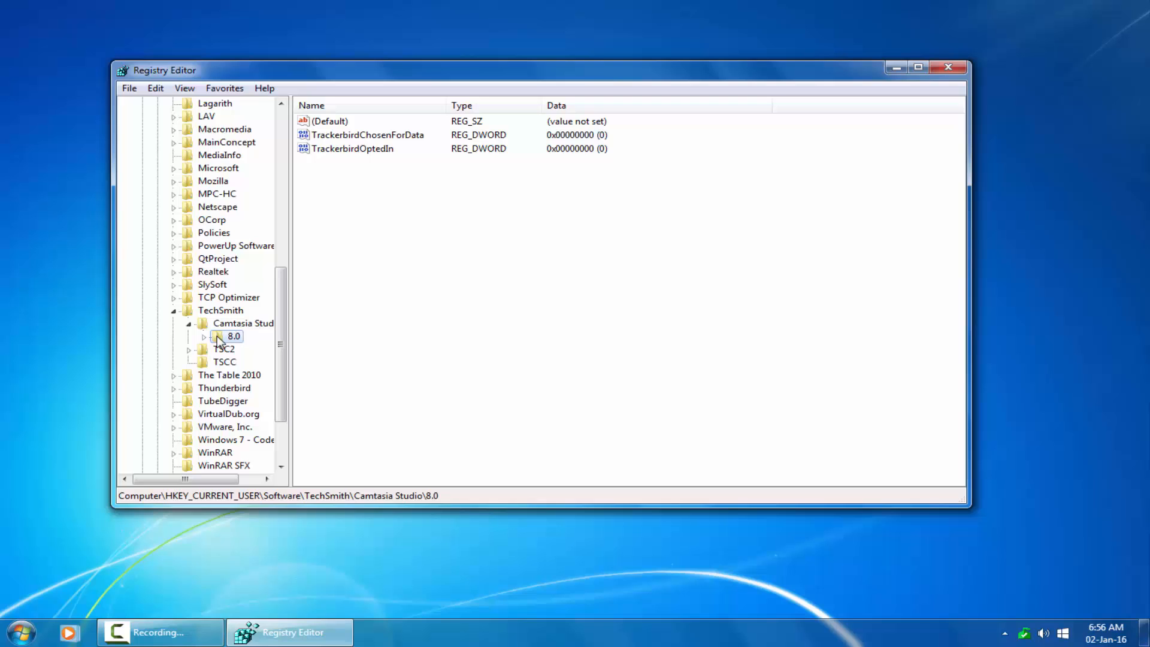
Bring up the context menu for the TechSmith Camtasia Studio 8.0 key
right_click(233, 336)
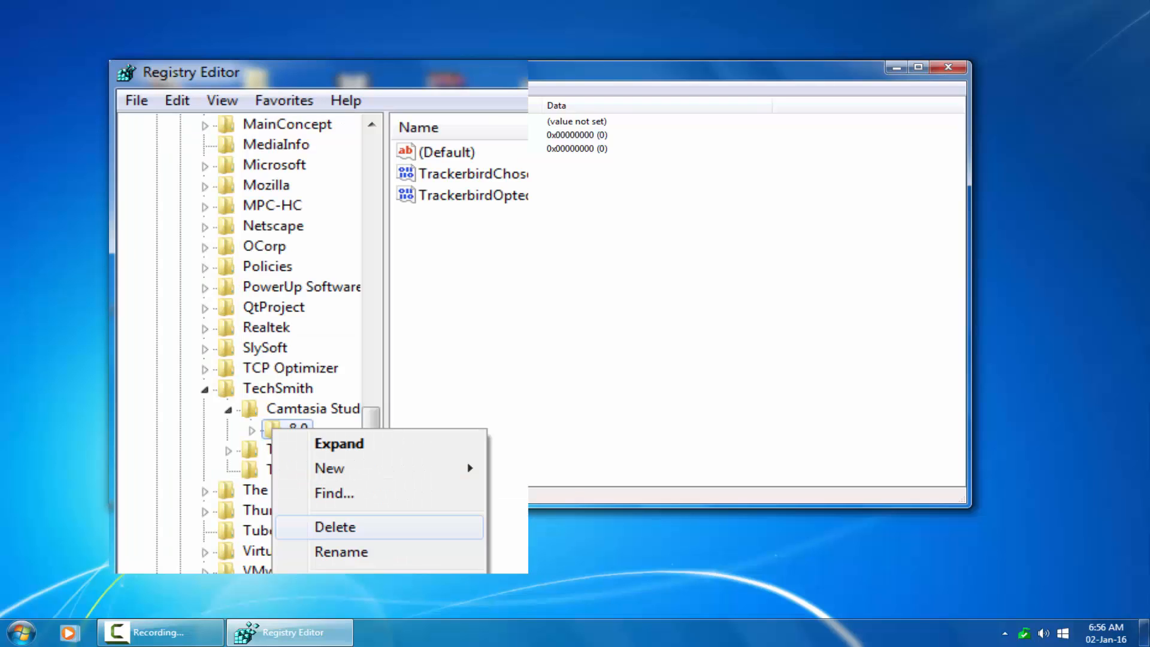
Delete the Camtasia Studio key with all subkeys, confirm, and close Registry Editor
click(334, 528)
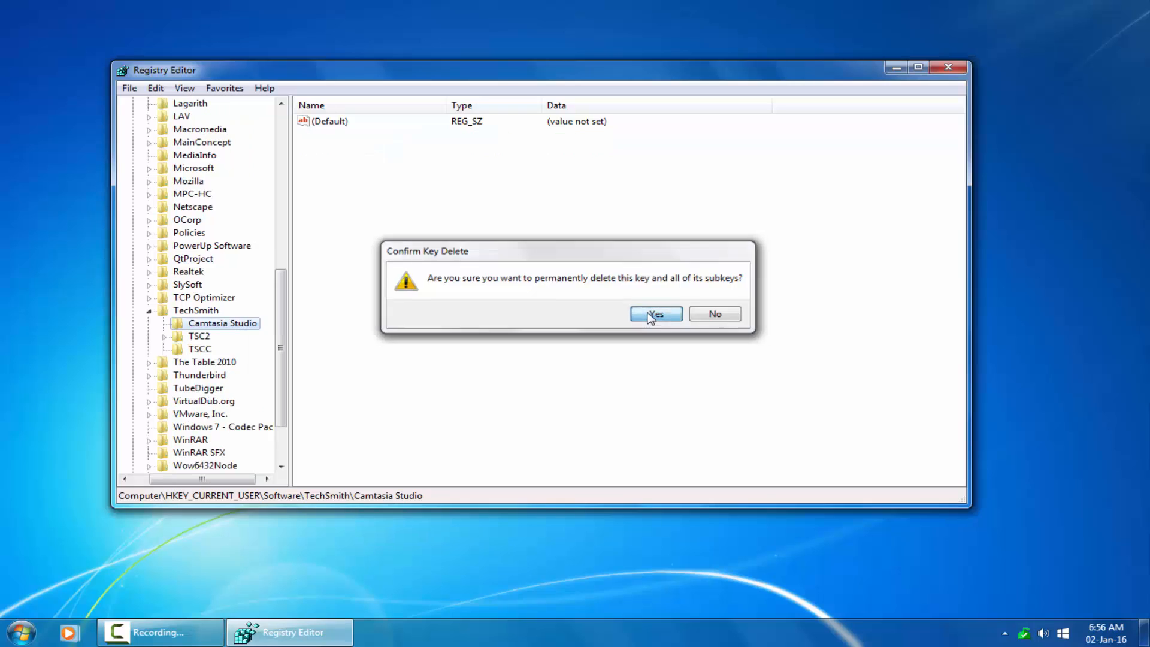
click(657, 314)
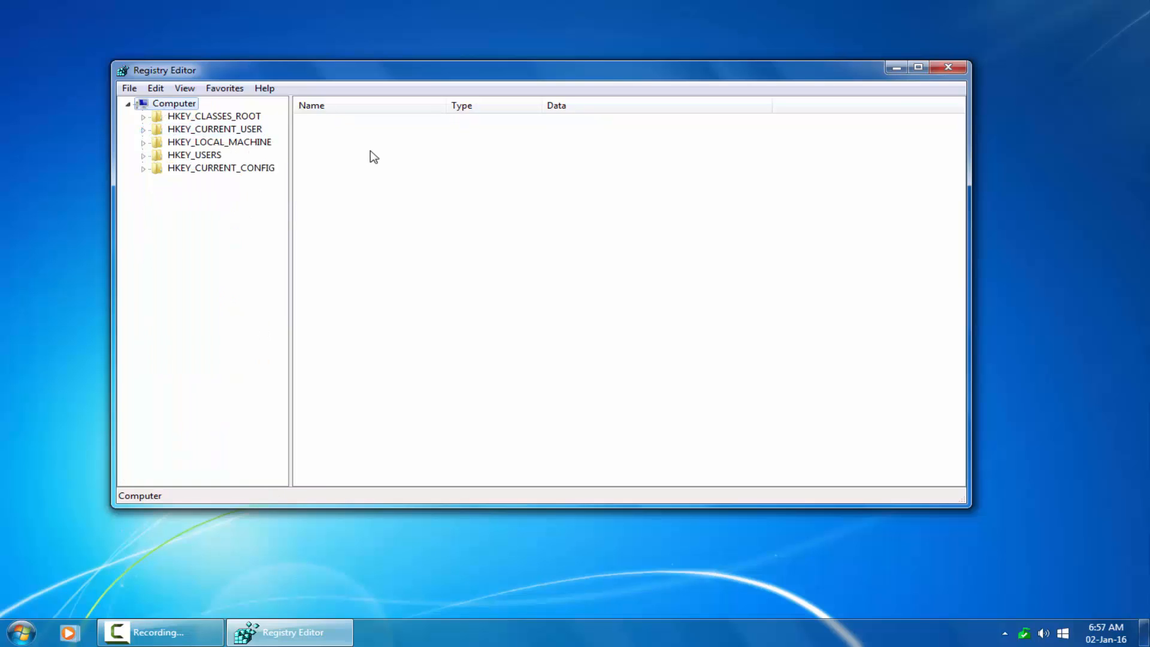
click(948, 67)
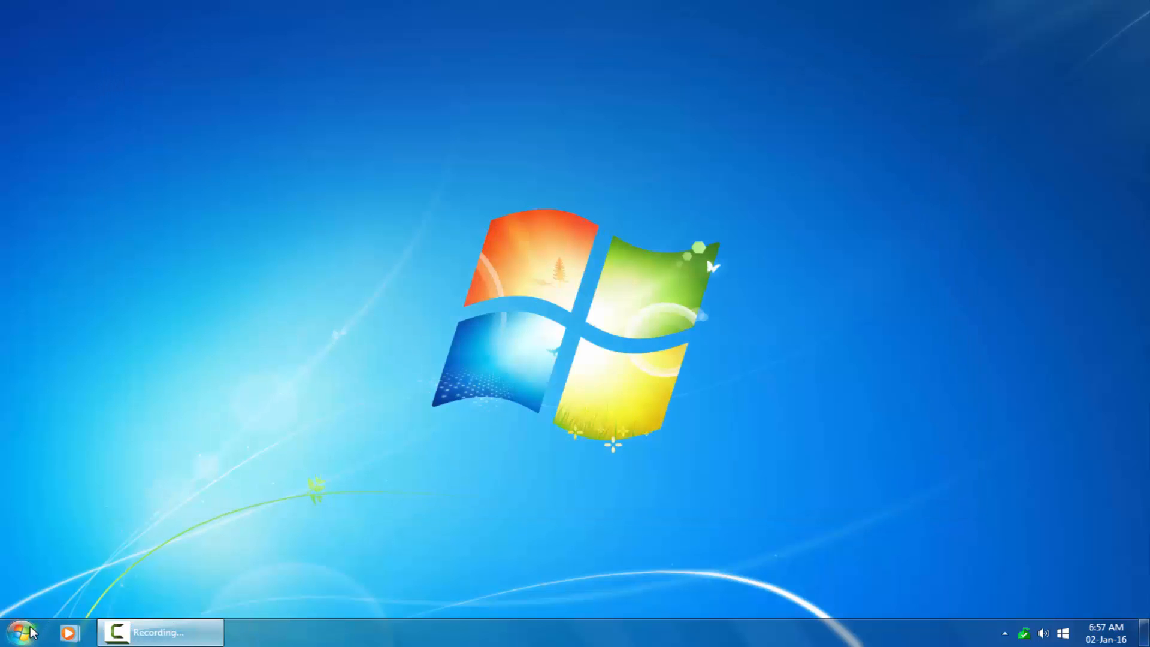
Relaunch Camtasia Studio and bring up Tools > Options
click(25, 632)
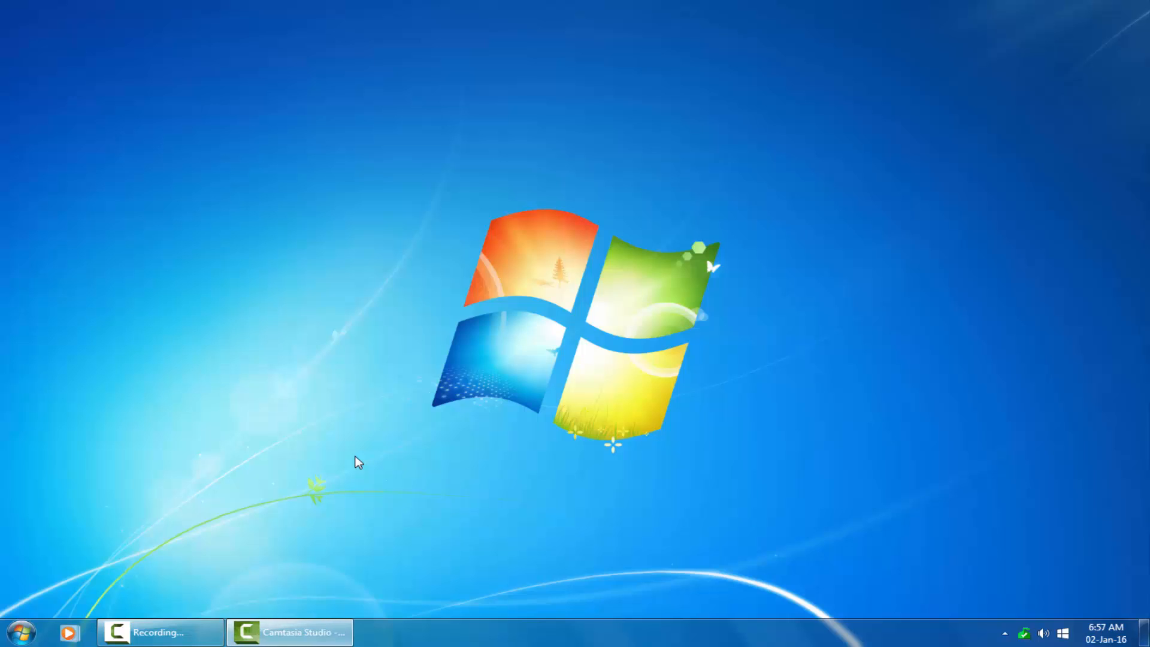
click(306, 632)
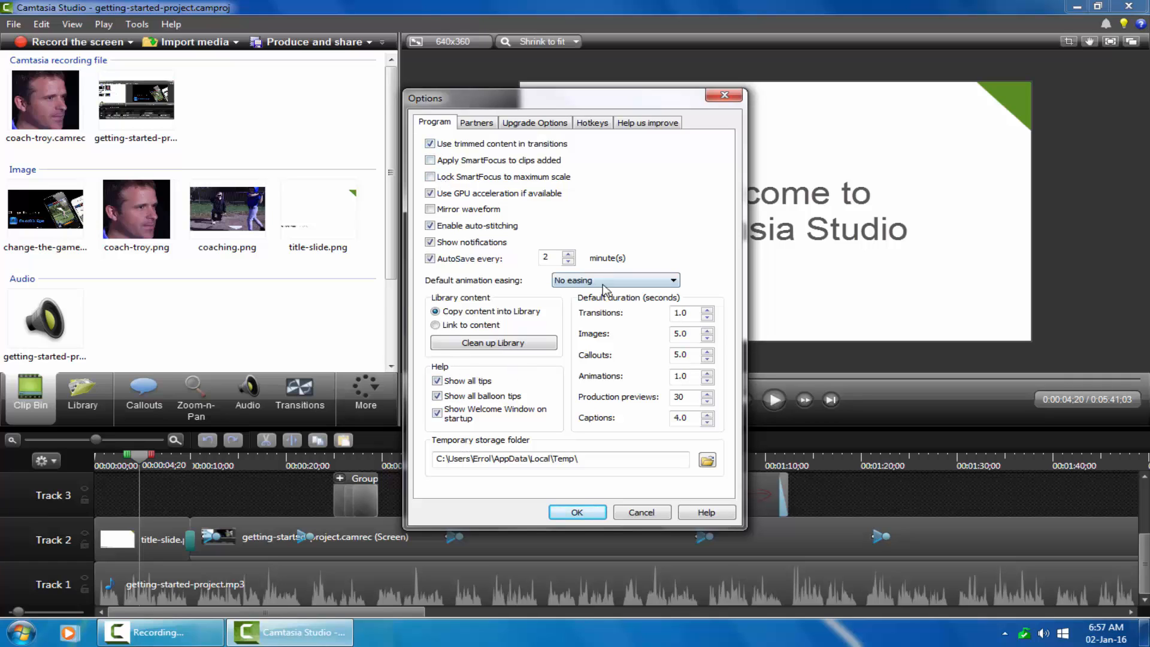
Browse the Partners, Upgrade, Hotkeys, Help-us-improve and Program pages, then accept the defaults
click(477, 122)
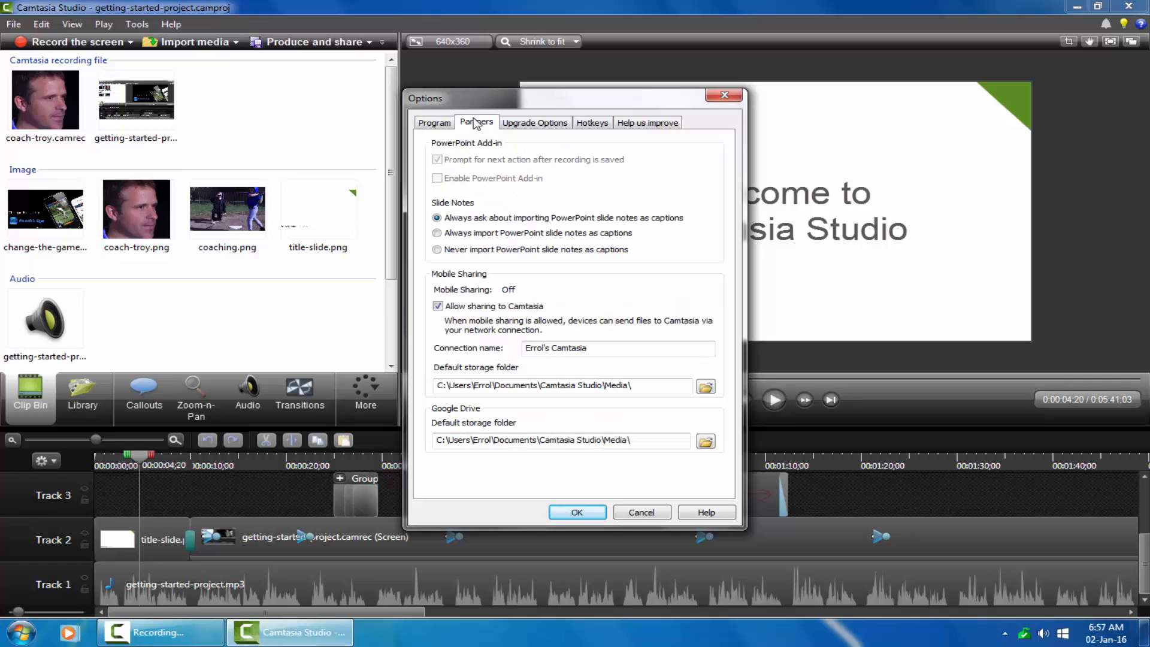
mouse_move(549, 127)
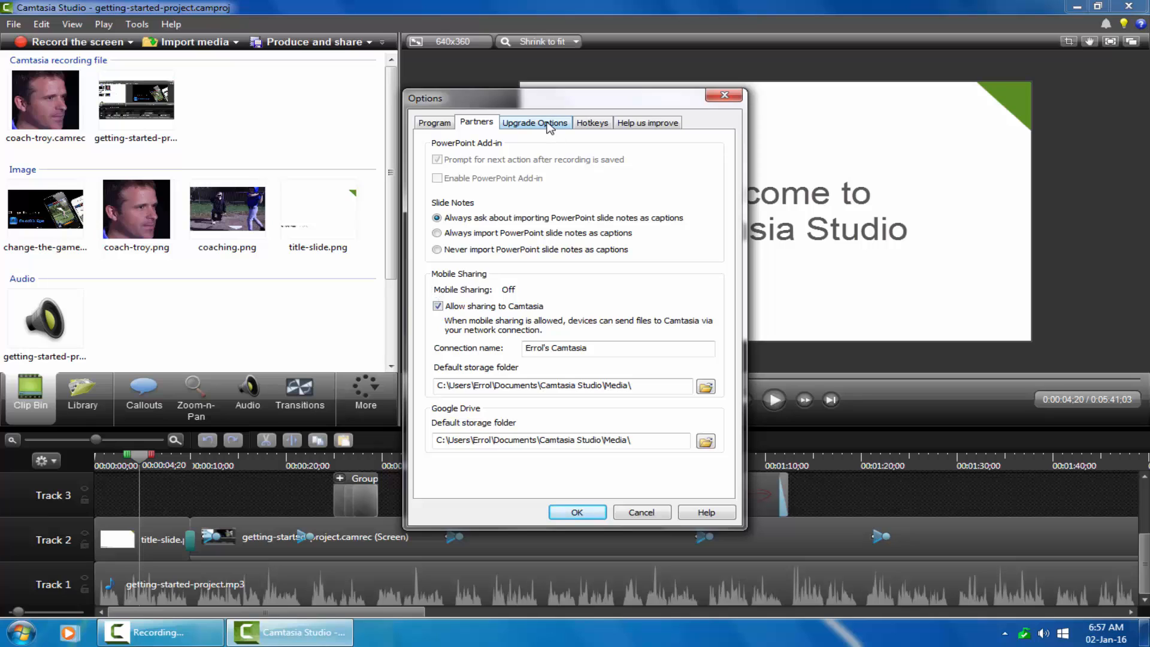
click(534, 122)
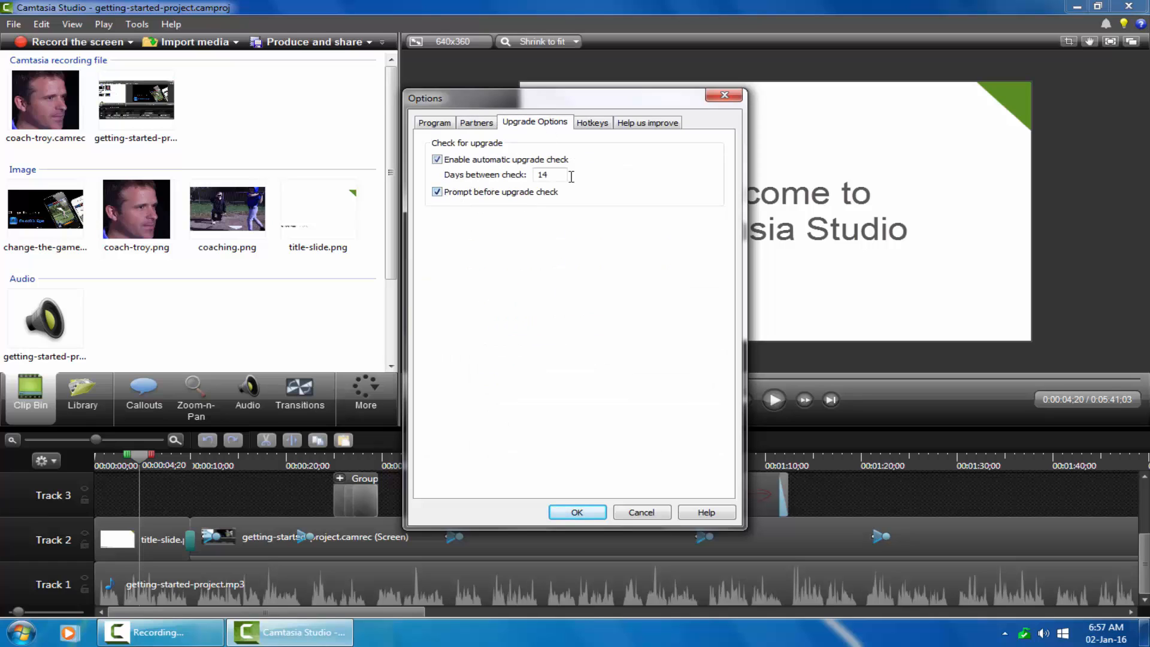
click(592, 122)
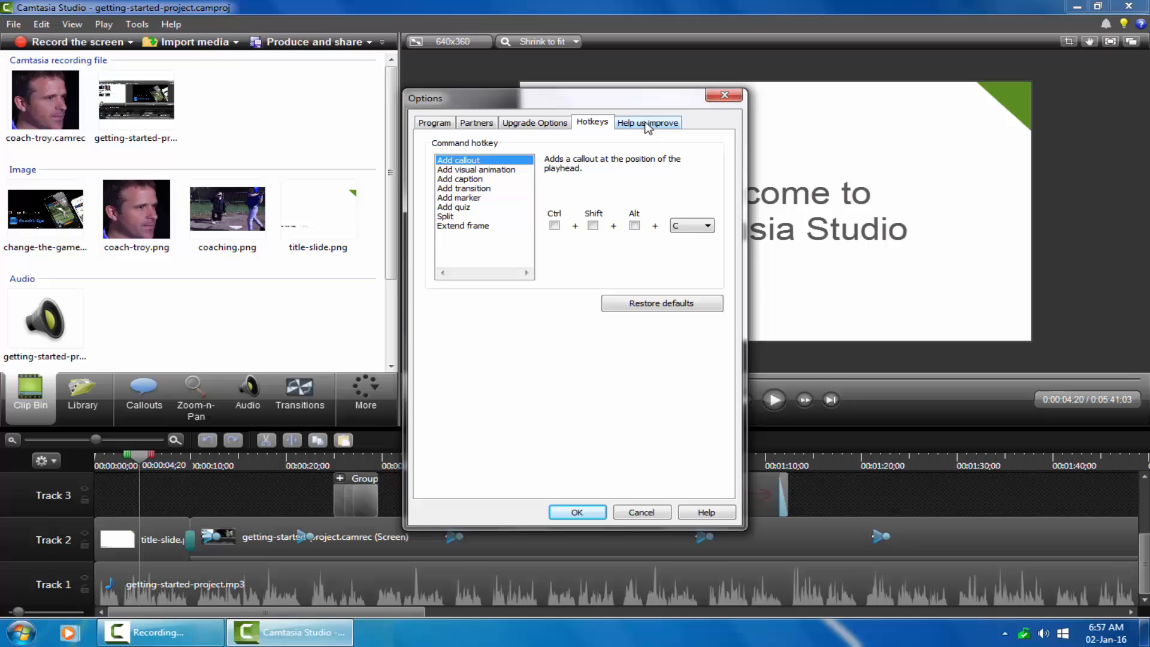
click(648, 123)
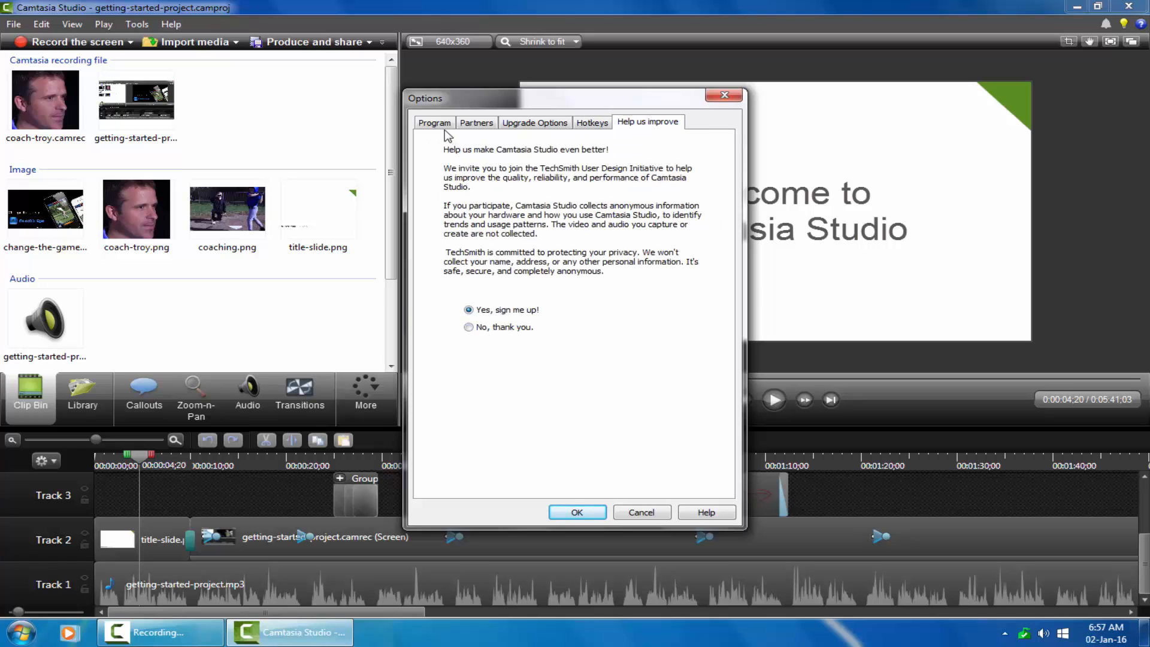
click(434, 122)
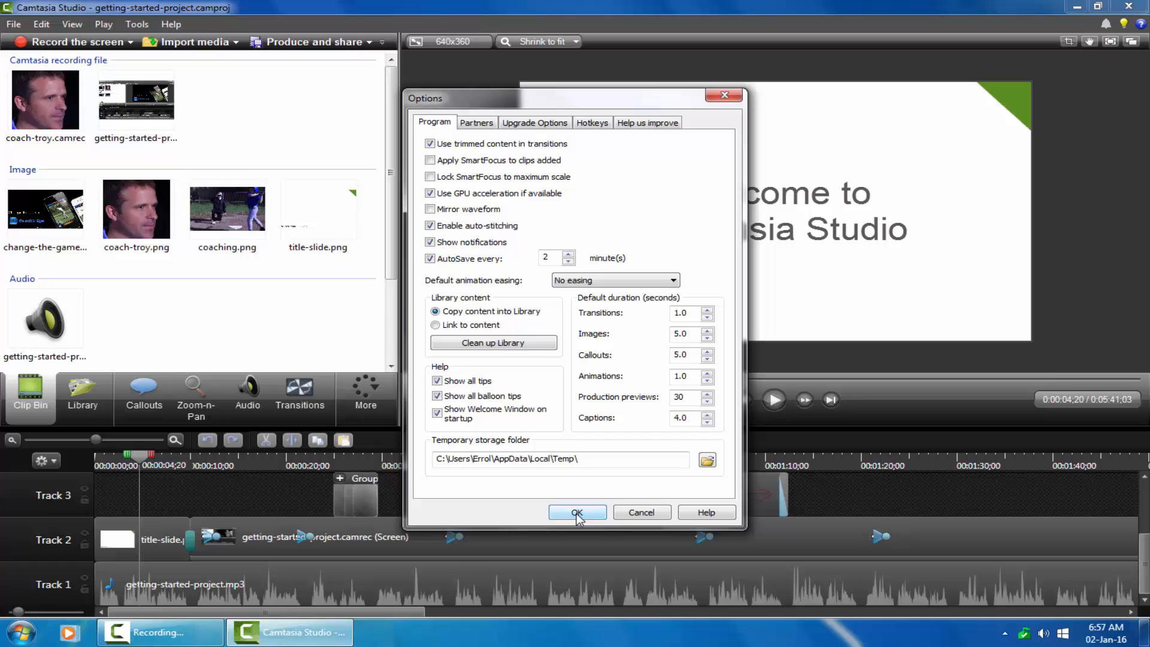
click(578, 513)
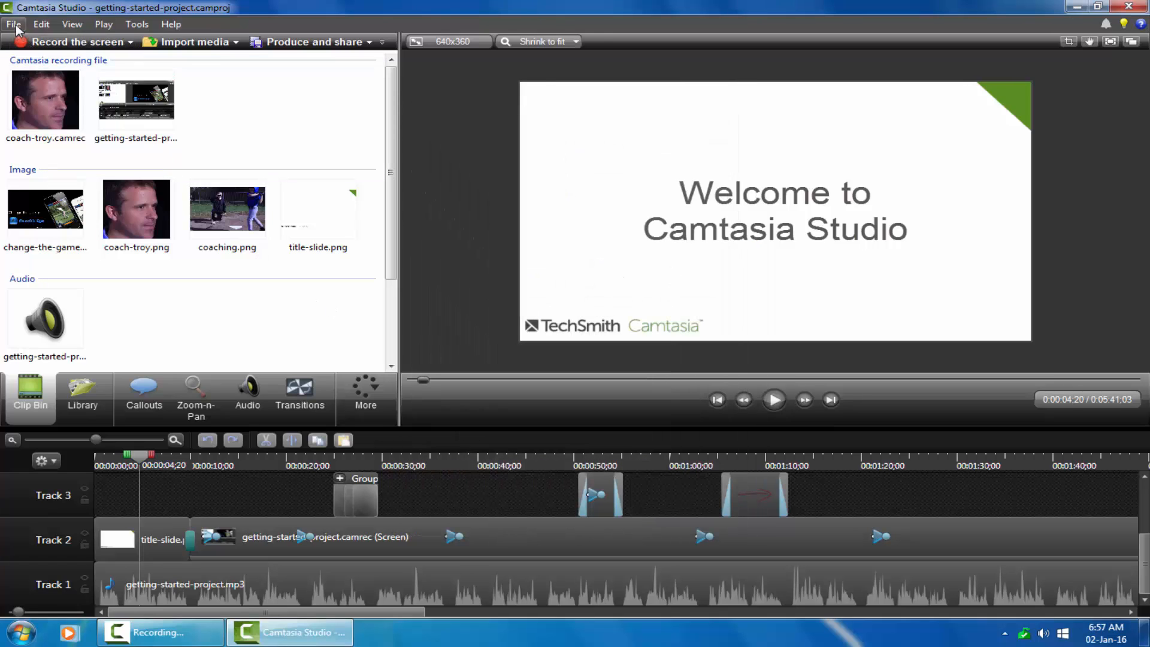
Confirm the editing dimensions read 640x360 without changing them, then start preview playback
click(15, 24)
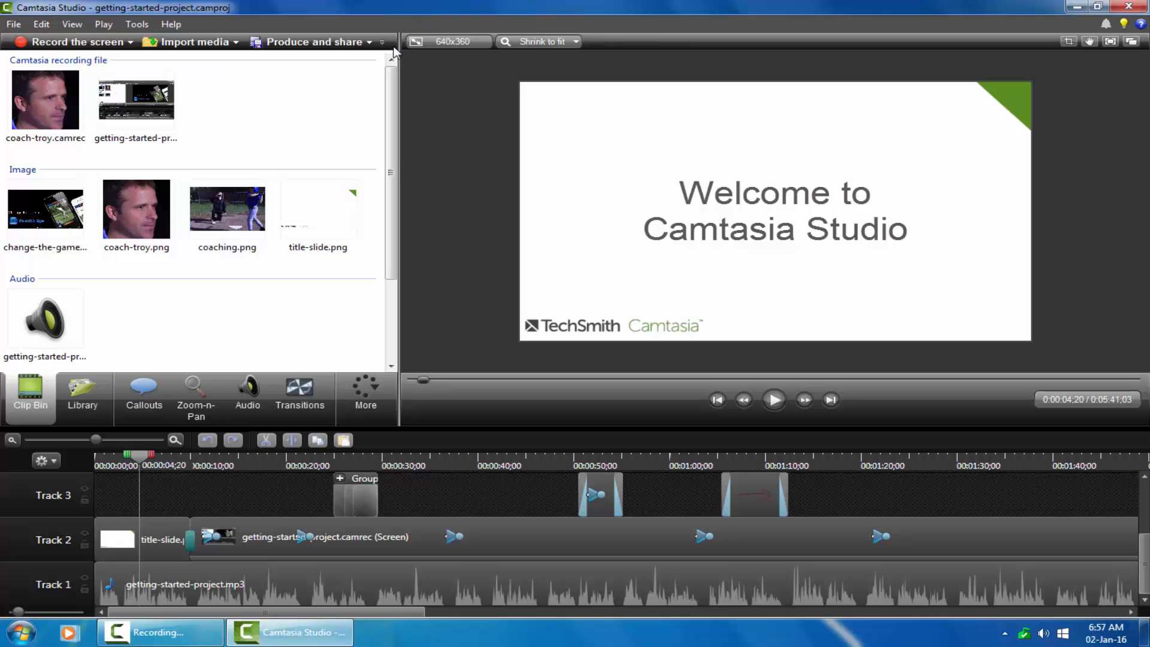
mouse_move(455, 49)
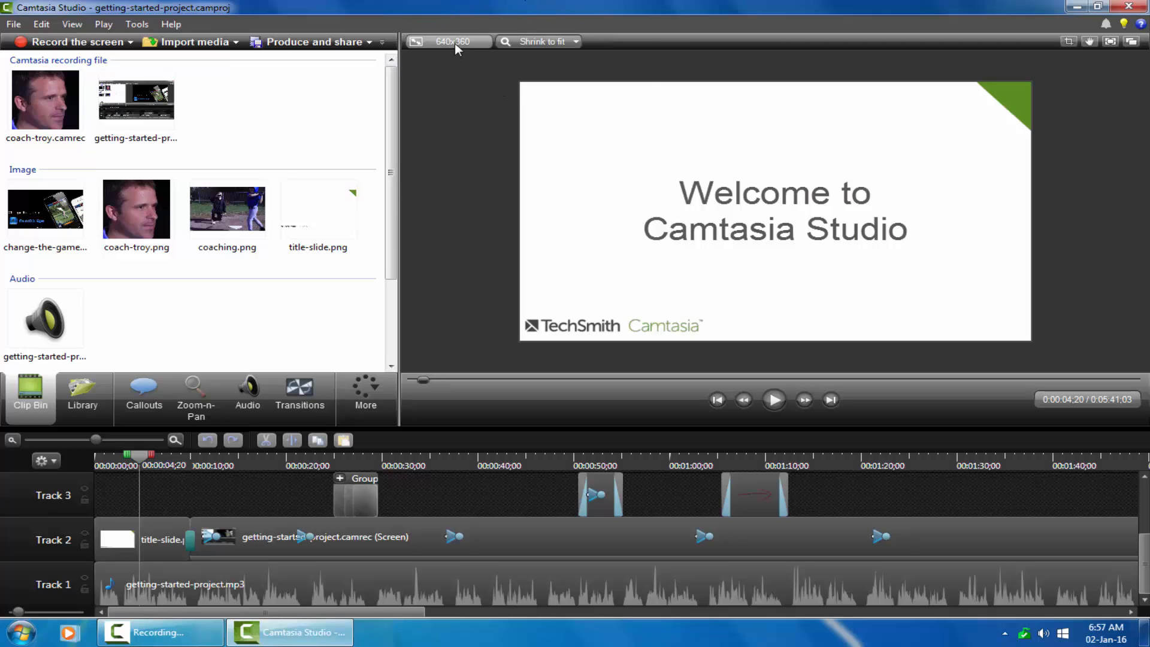
click(448, 41)
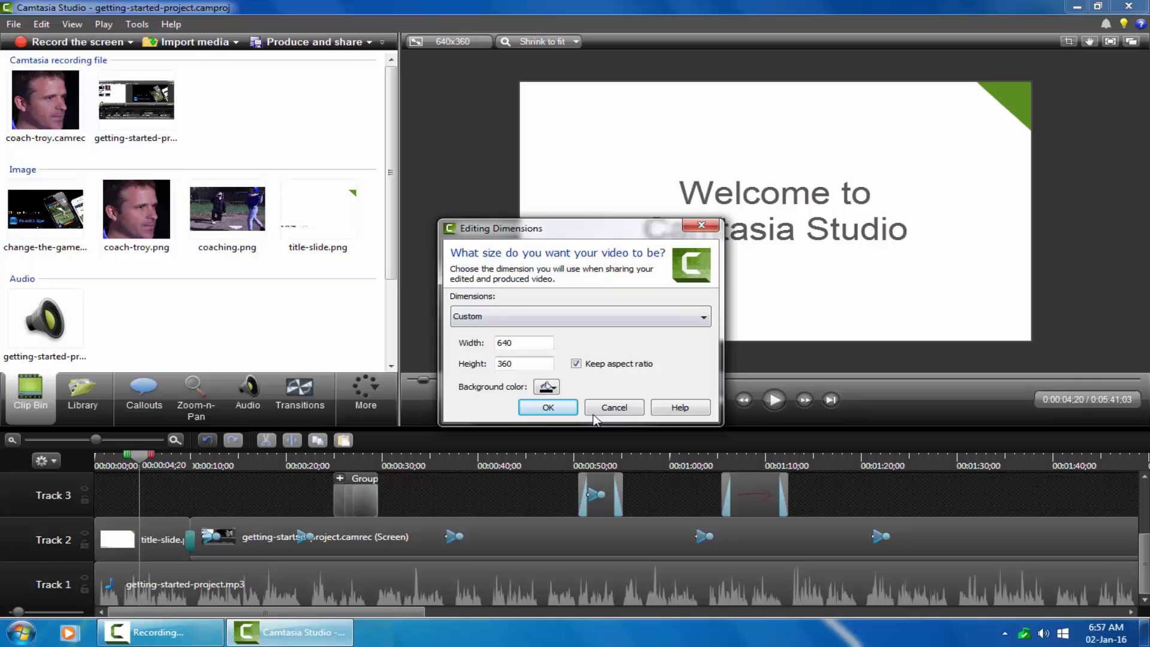
click(548, 407)
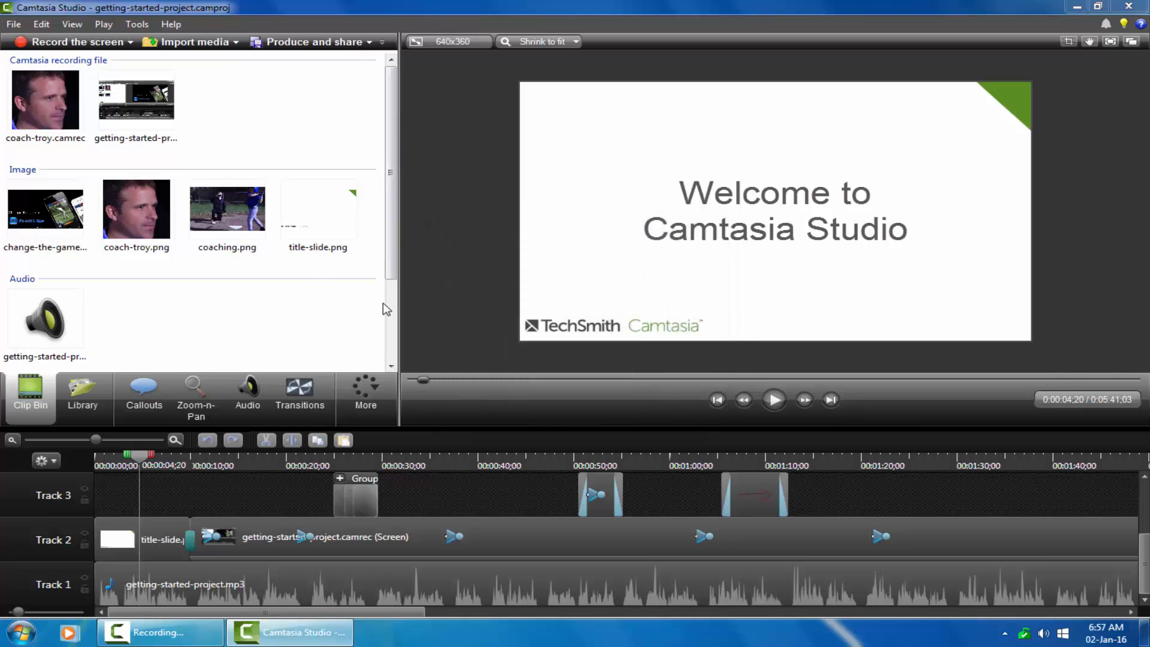
click(774, 400)
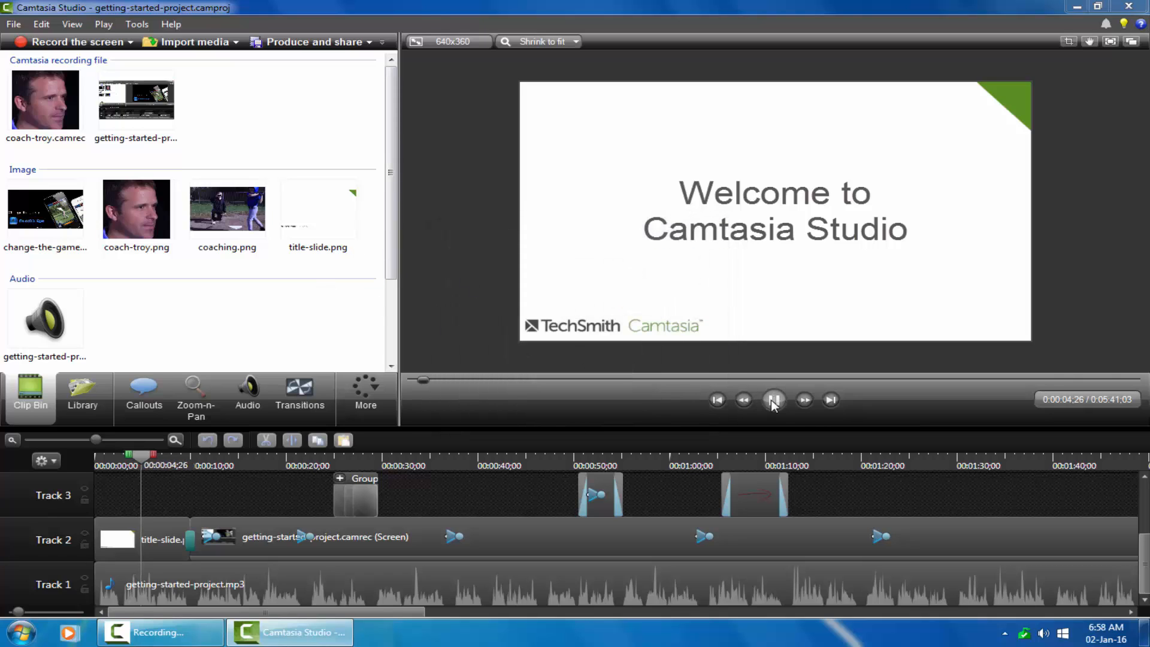
Let the getting-started preview play briefly, then pause it
click(774, 400)
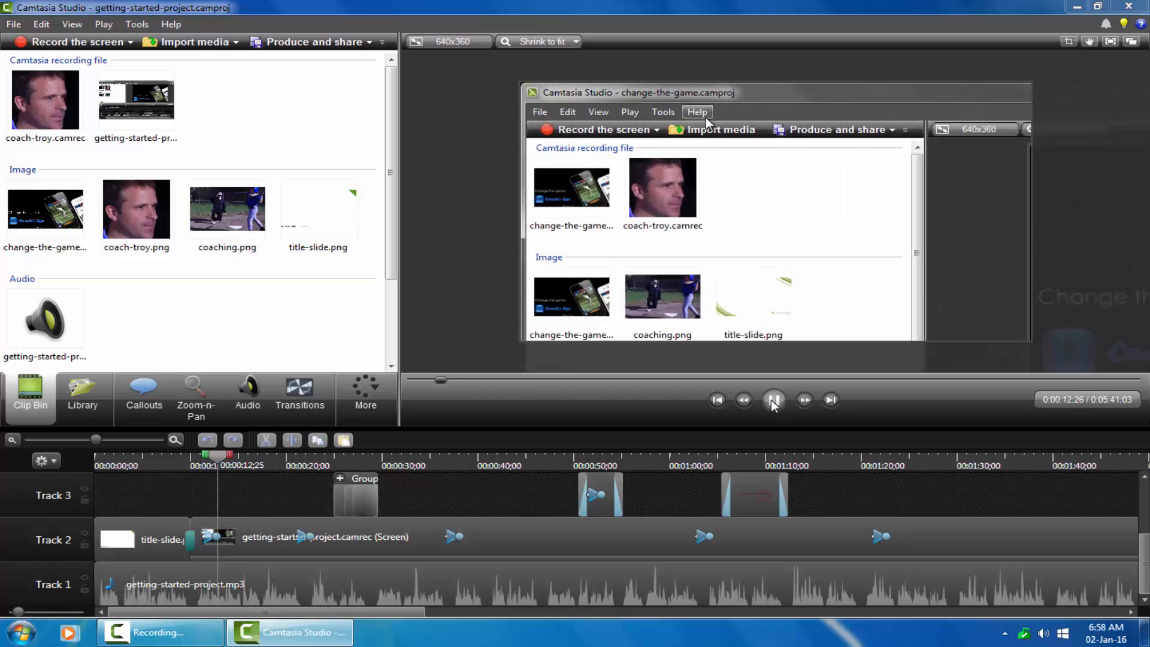
click(774, 400)
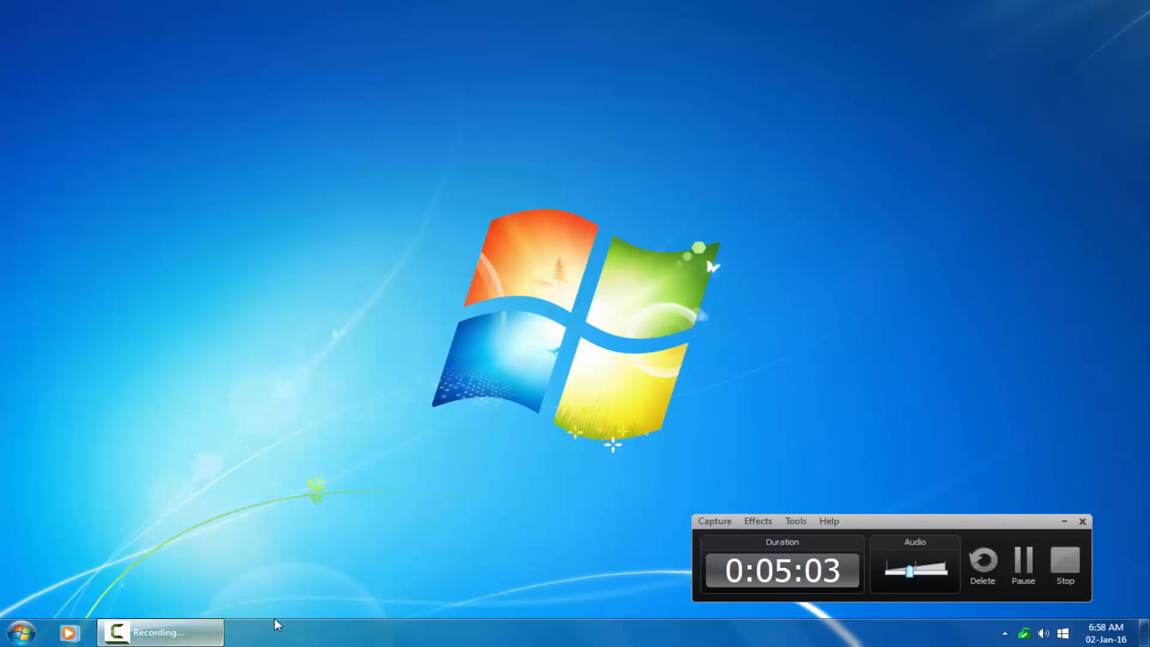
mouse_move(378, 480)
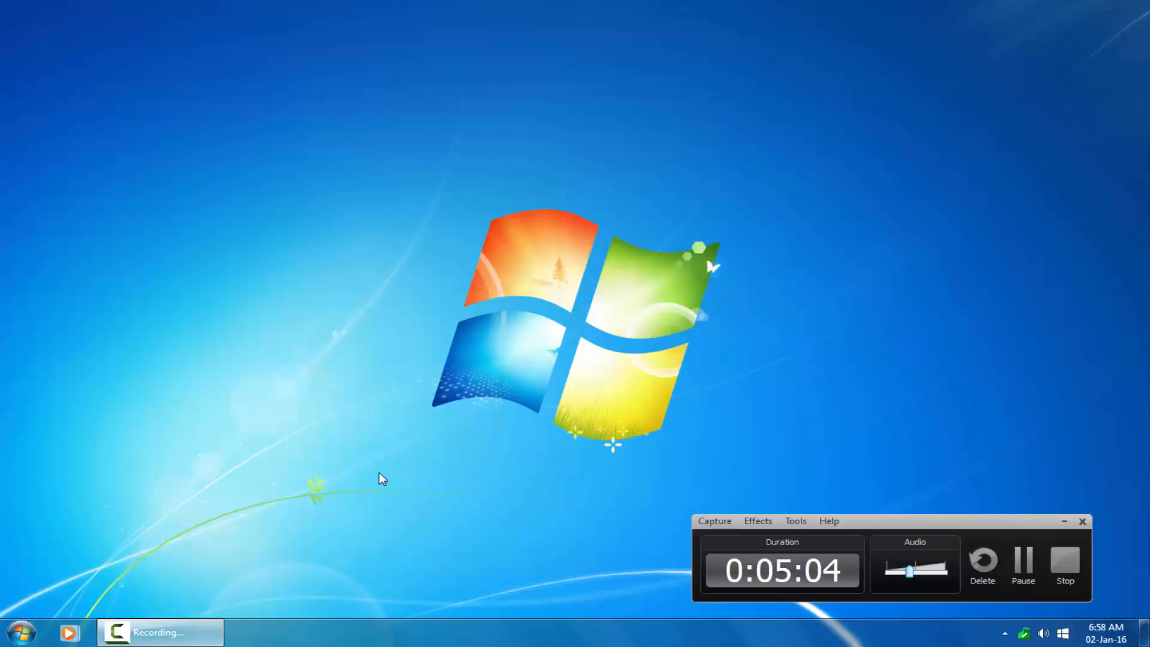